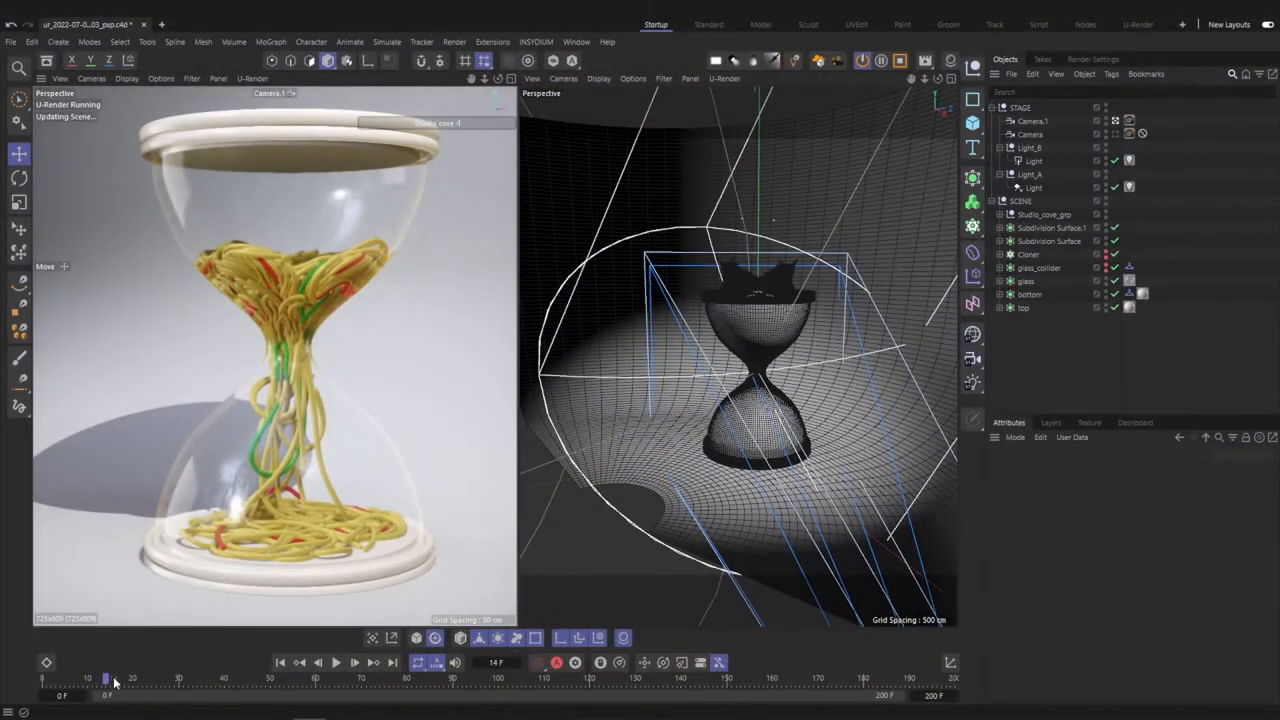
- Scrub the timeline to preview the noodle simulation at early and later frames
{"action": "left_click_drag", "start_coordinate": [106, 680], "coordinate": [178, 680]}
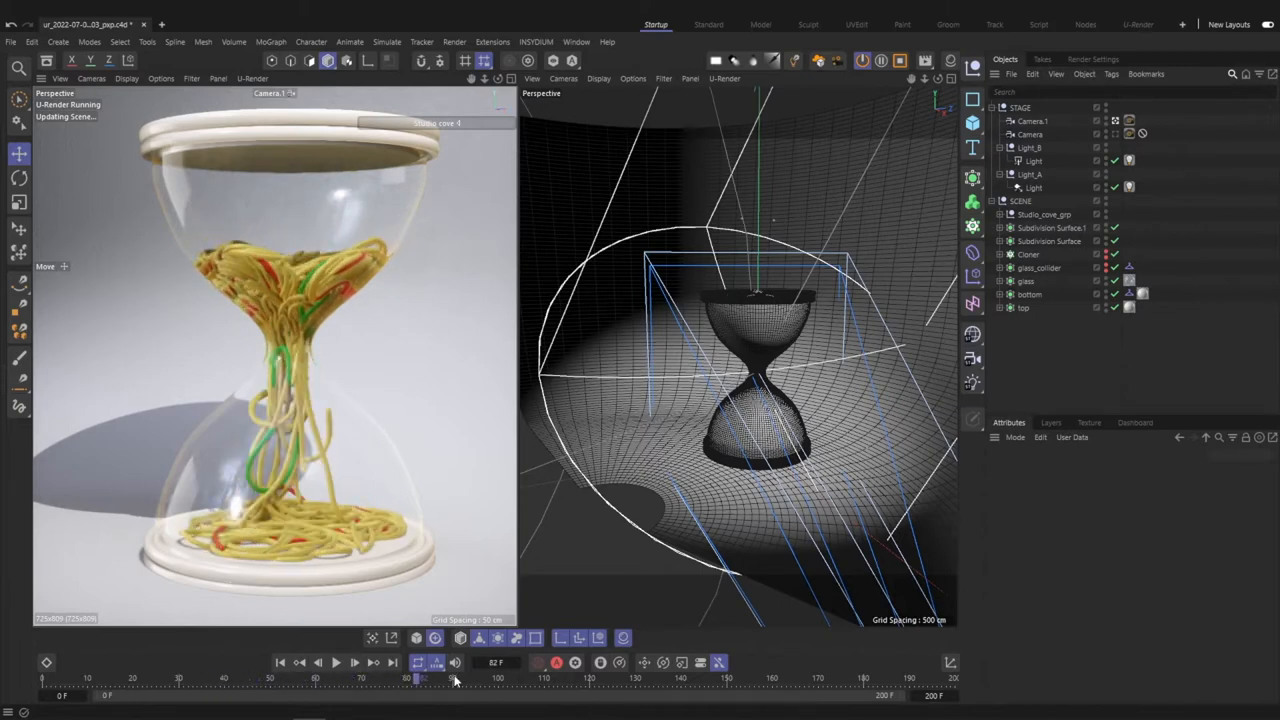
{"action": "left_click_drag", "start_coordinate": [420, 678], "coordinate": [552, 678]}
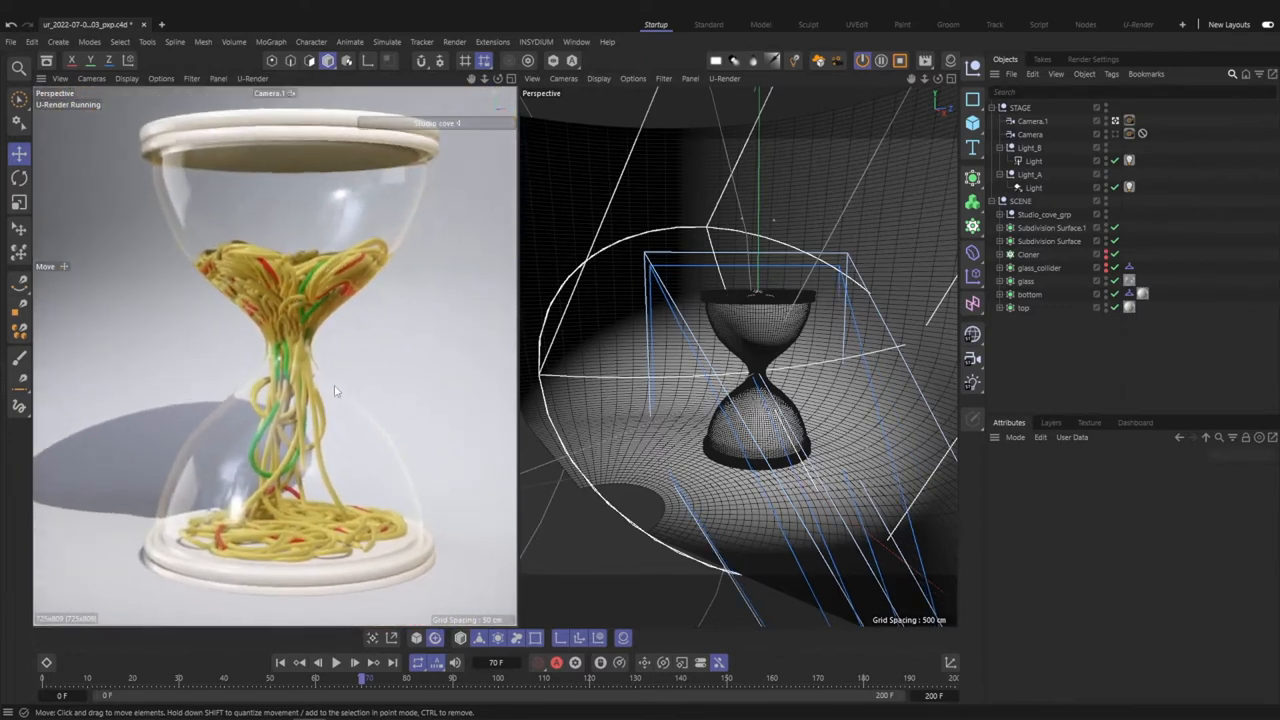
{"action": "left_click_drag", "start_coordinate": [368, 678], "coordinate": [98, 678]}
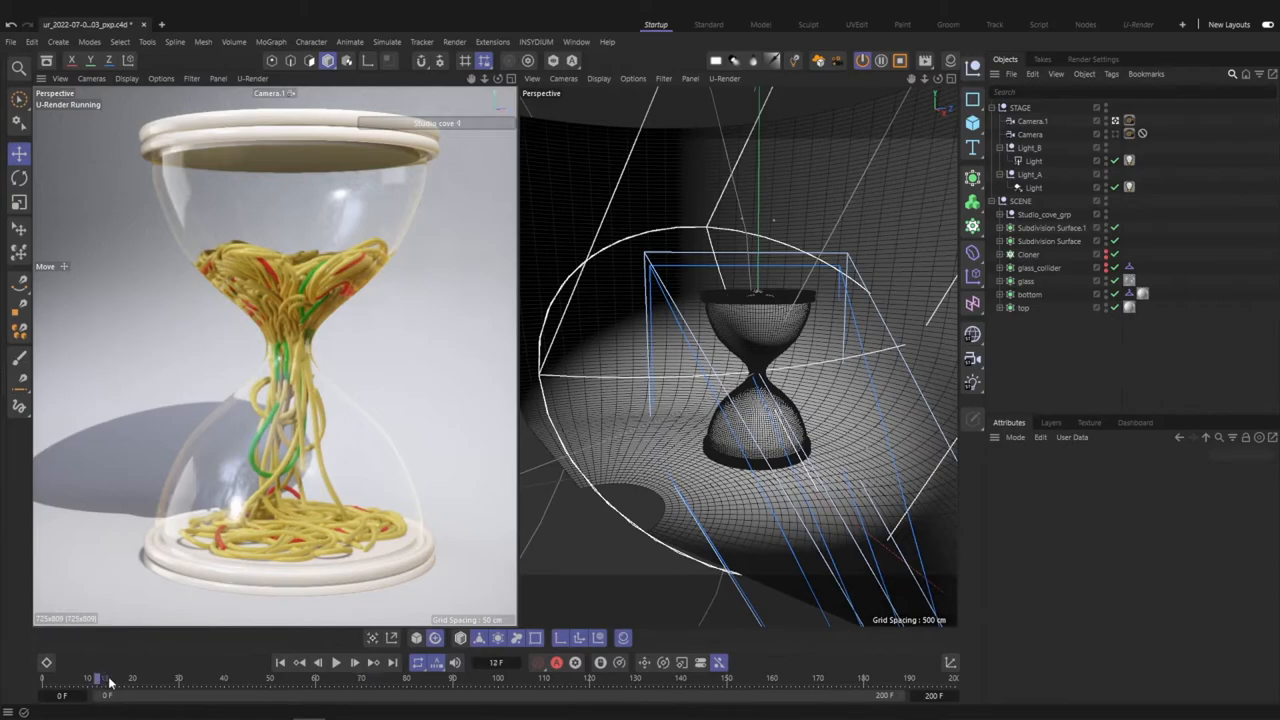
{"action": "left_click_drag", "start_coordinate": [98, 680], "coordinate": [160, 680]}
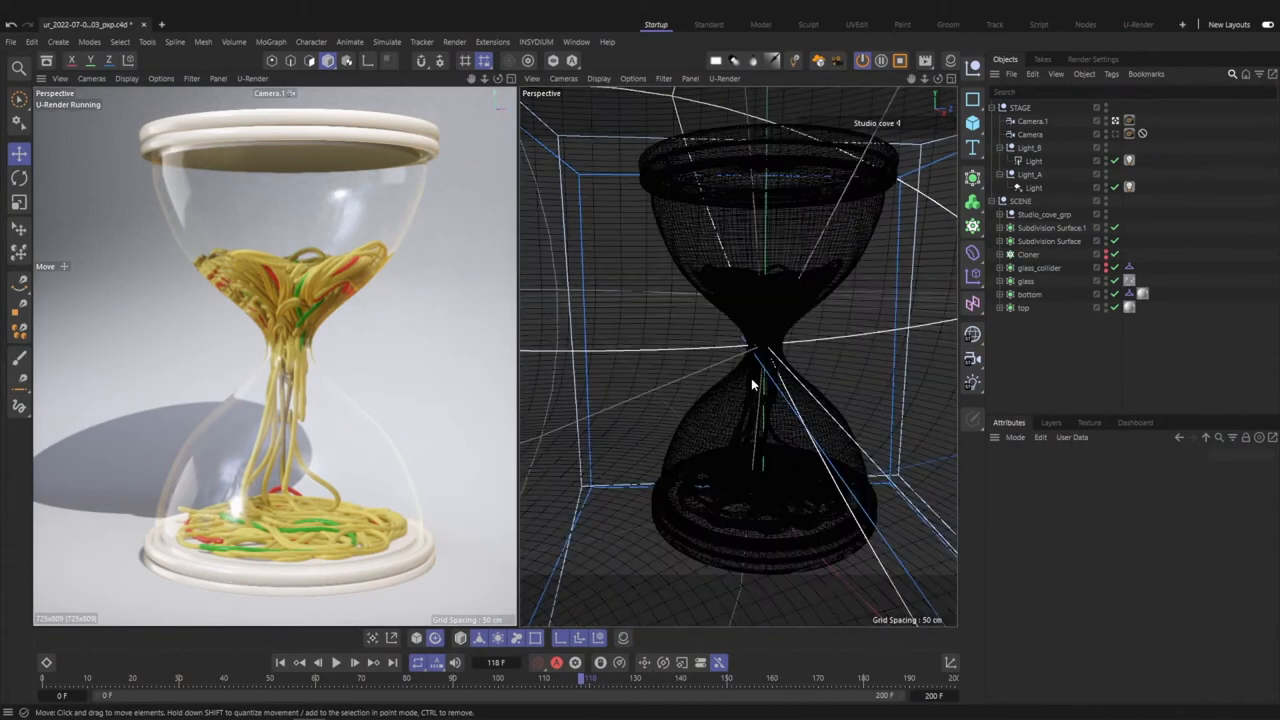
- Select glass_collider, make it visible and review its Collider tag's Bounce and Friction
{"action": "left_click", "coordinate": [1010, 280]}
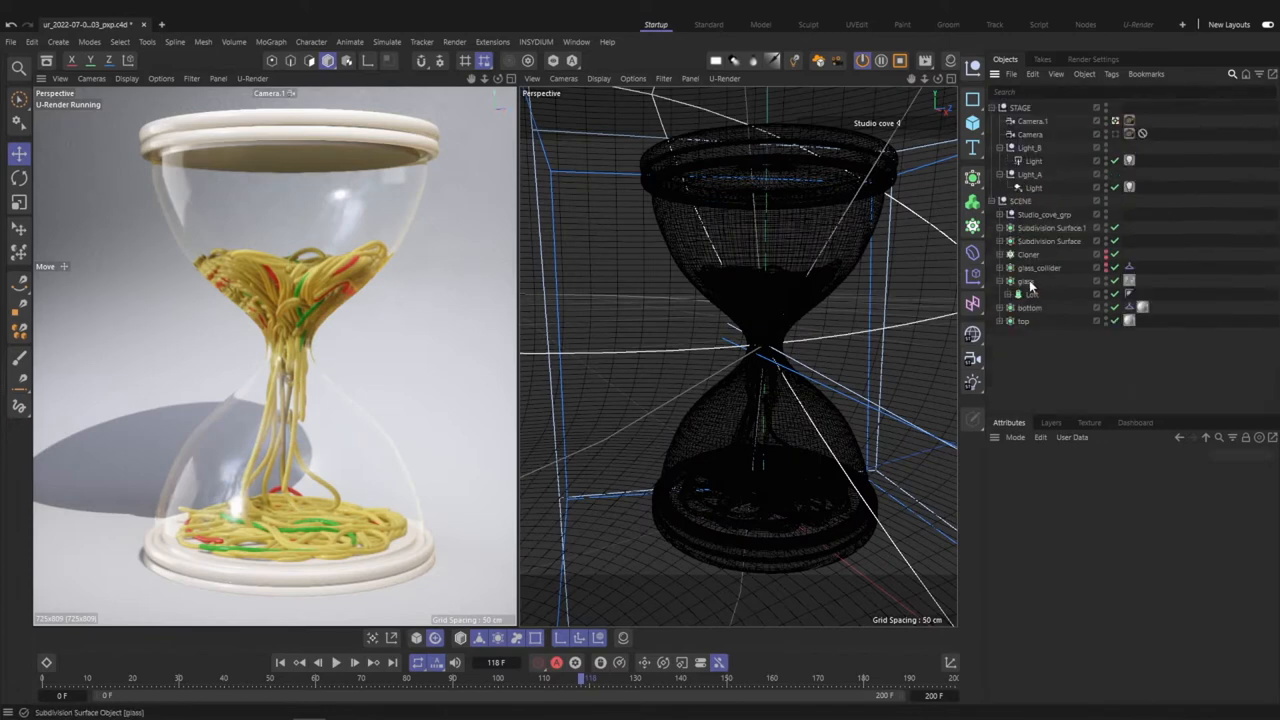
{"action": "left_click", "coordinate": [1040, 268]}
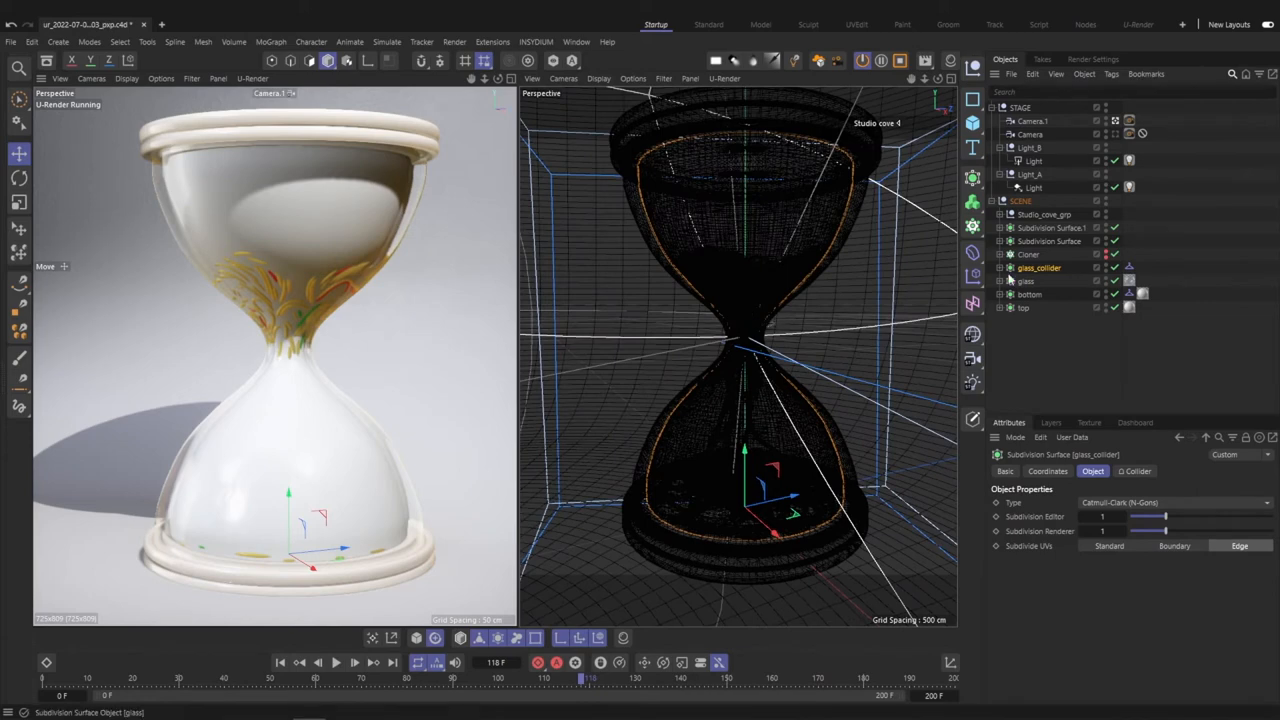
{"action": "left_click", "coordinate": [1128, 268]}
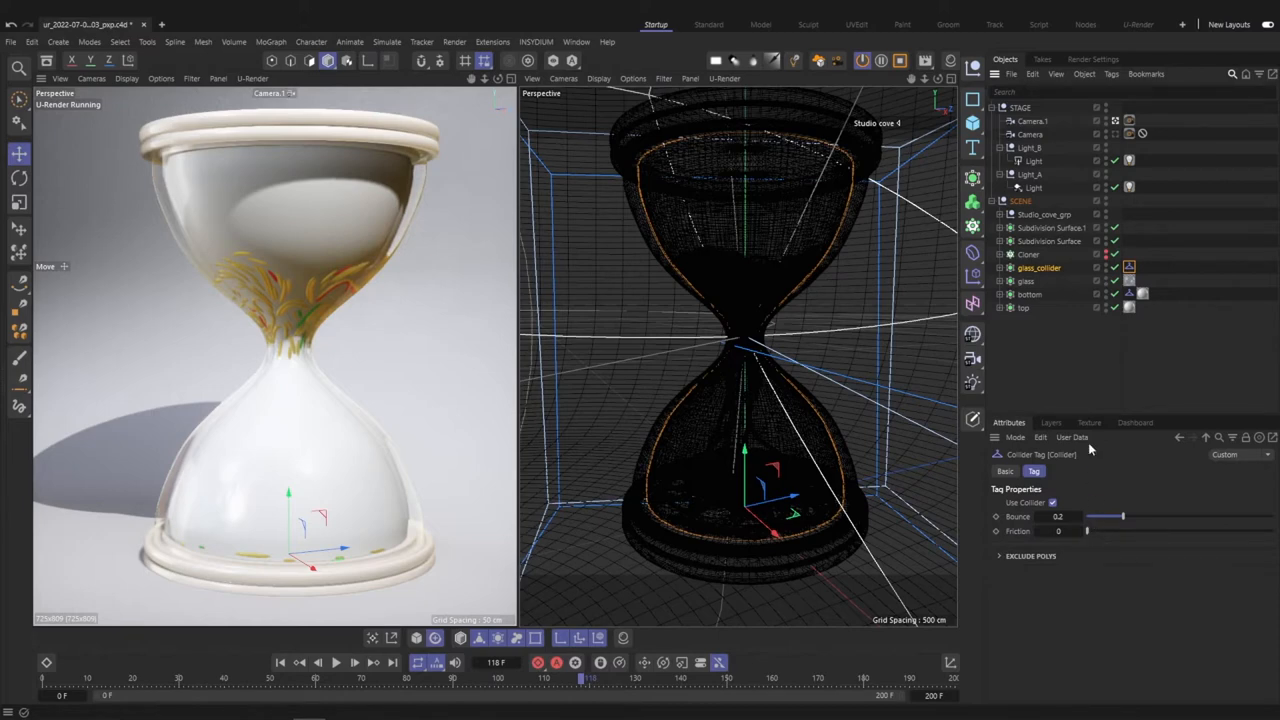
{"action": "left_click", "coordinate": [1044, 214]}
{"action": "type", "text": "segmen"}
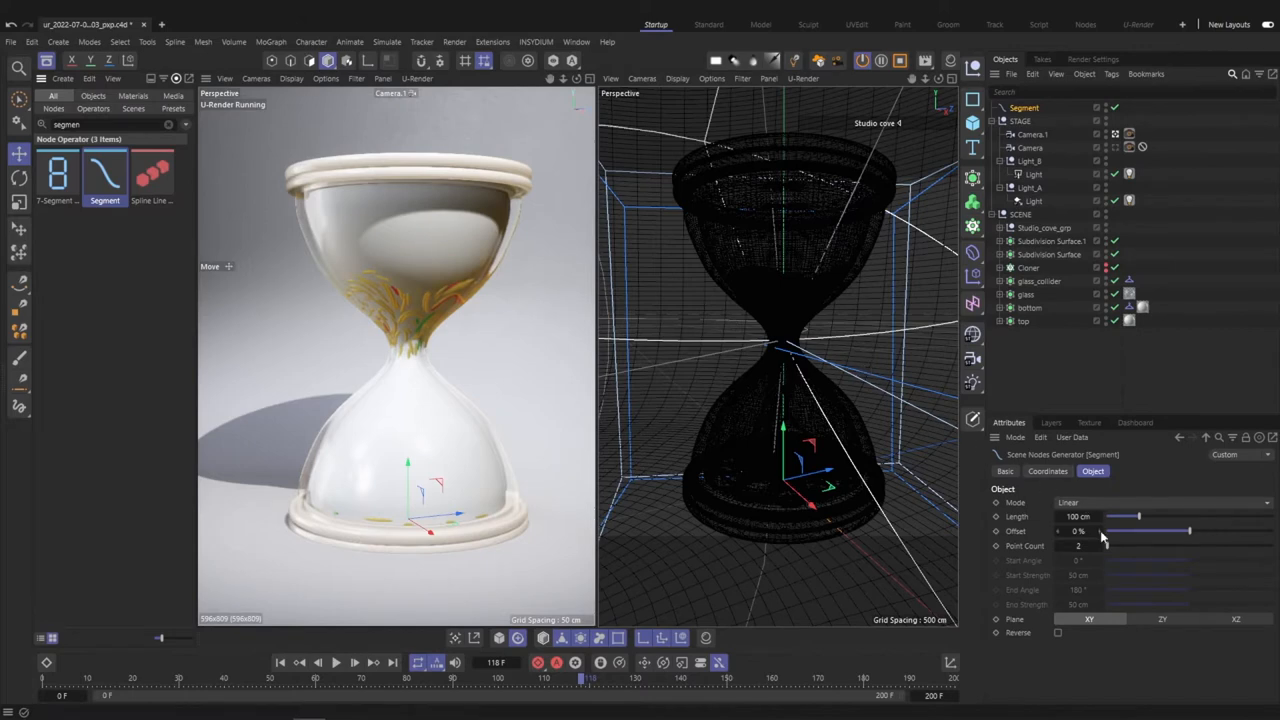
{"action": "mouse_move", "coordinate": [1136, 548]}
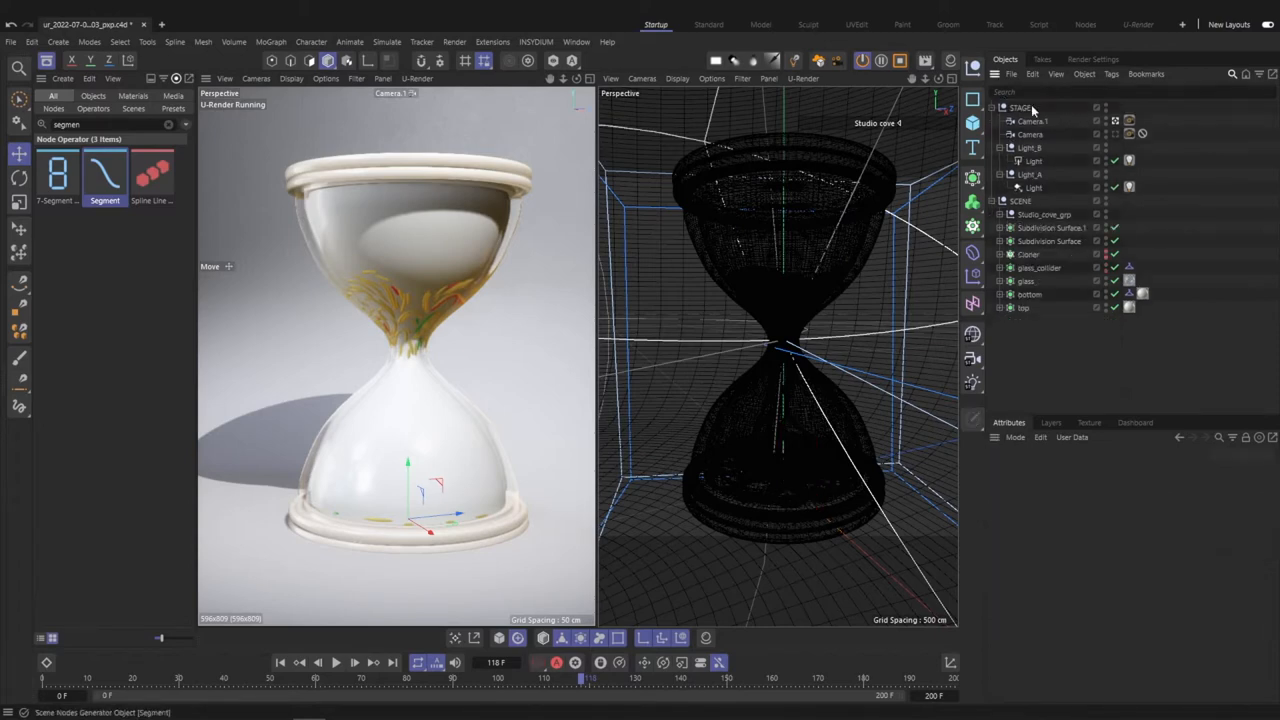
- Nest the Segment generator under a Grid-mode Cloner to build a block of coloured strands
{"action": "left_click", "coordinate": [1028, 254]}
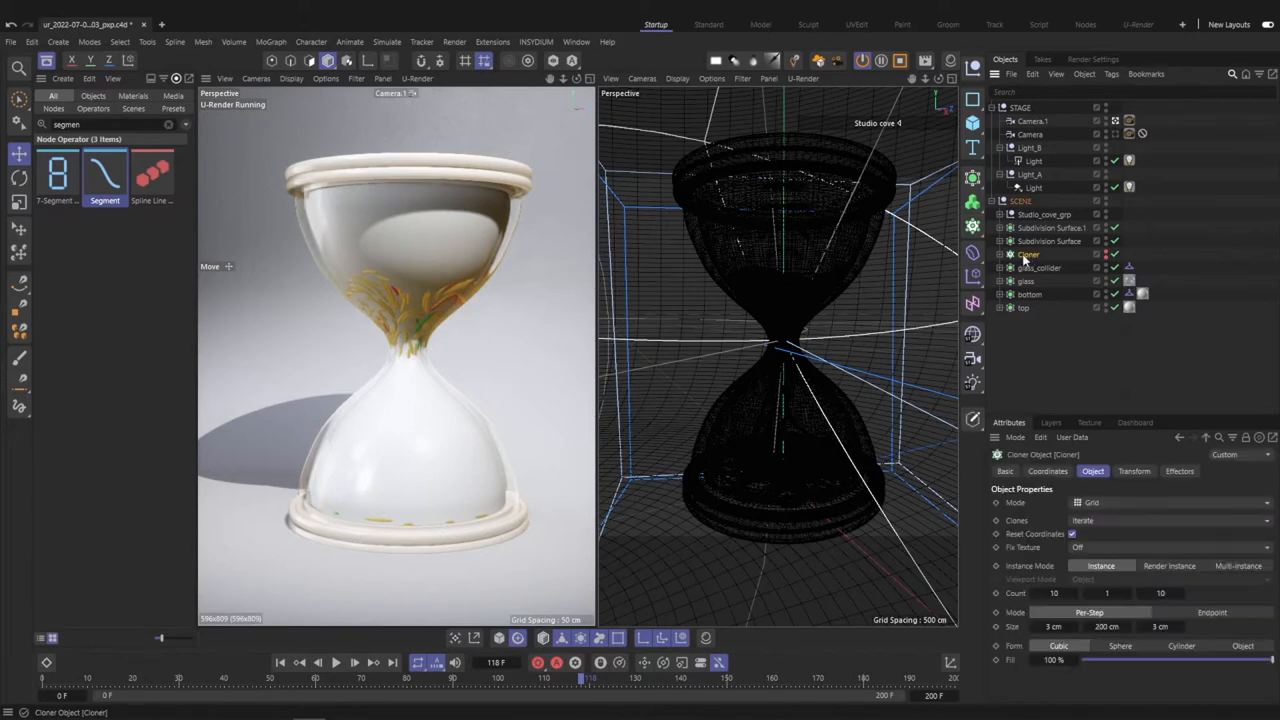
{"action": "left_click", "coordinate": [998, 254]}
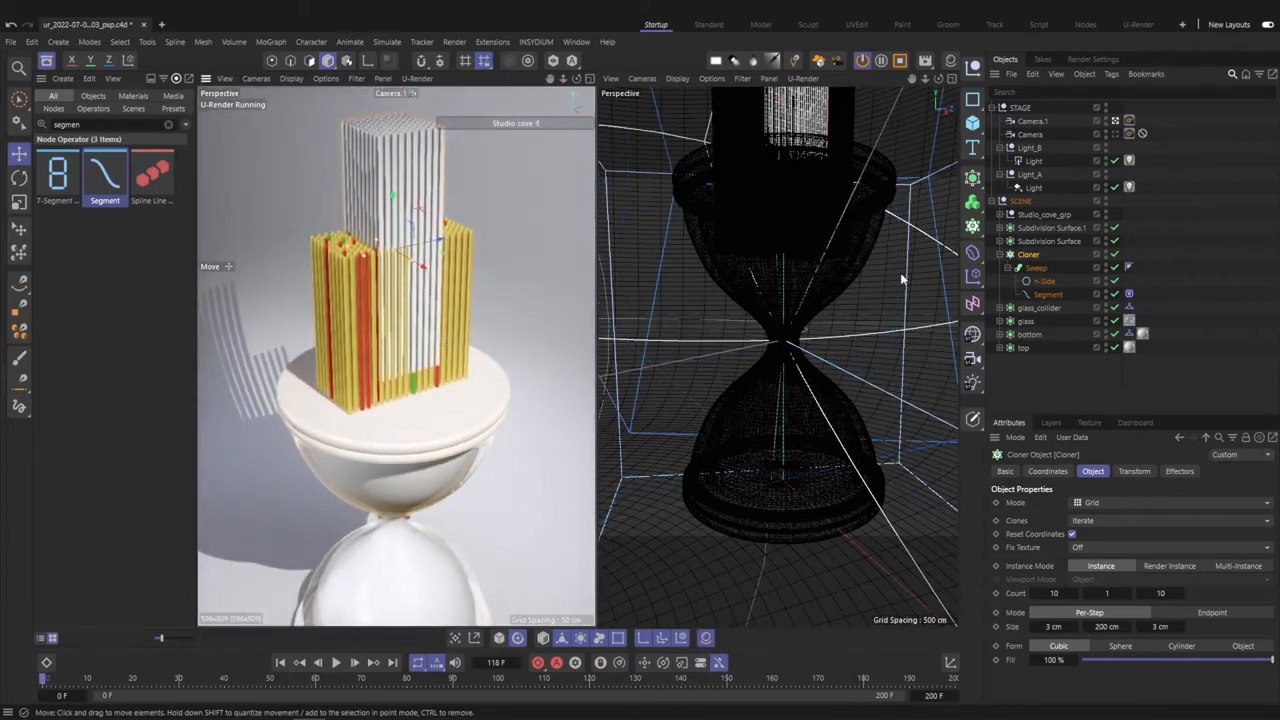
{"action": "mouse_move", "coordinate": [1044, 276]}
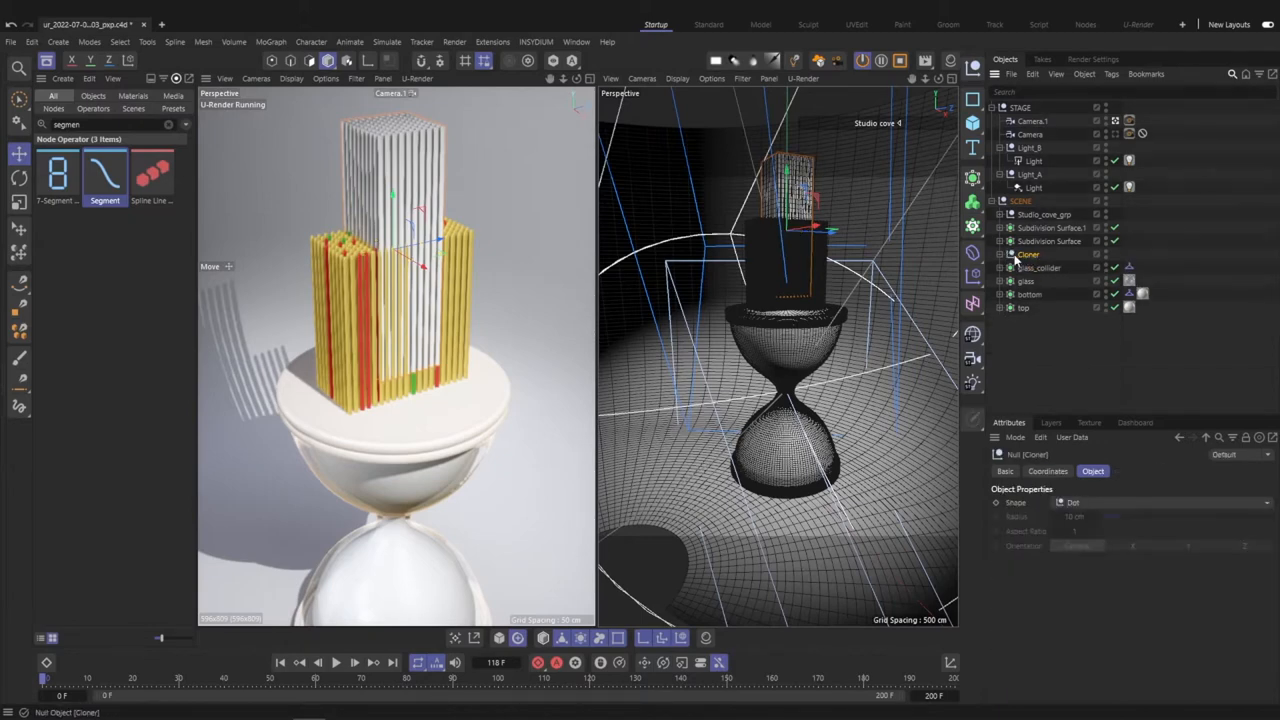
{"action": "left_click", "coordinate": [1000, 254]}
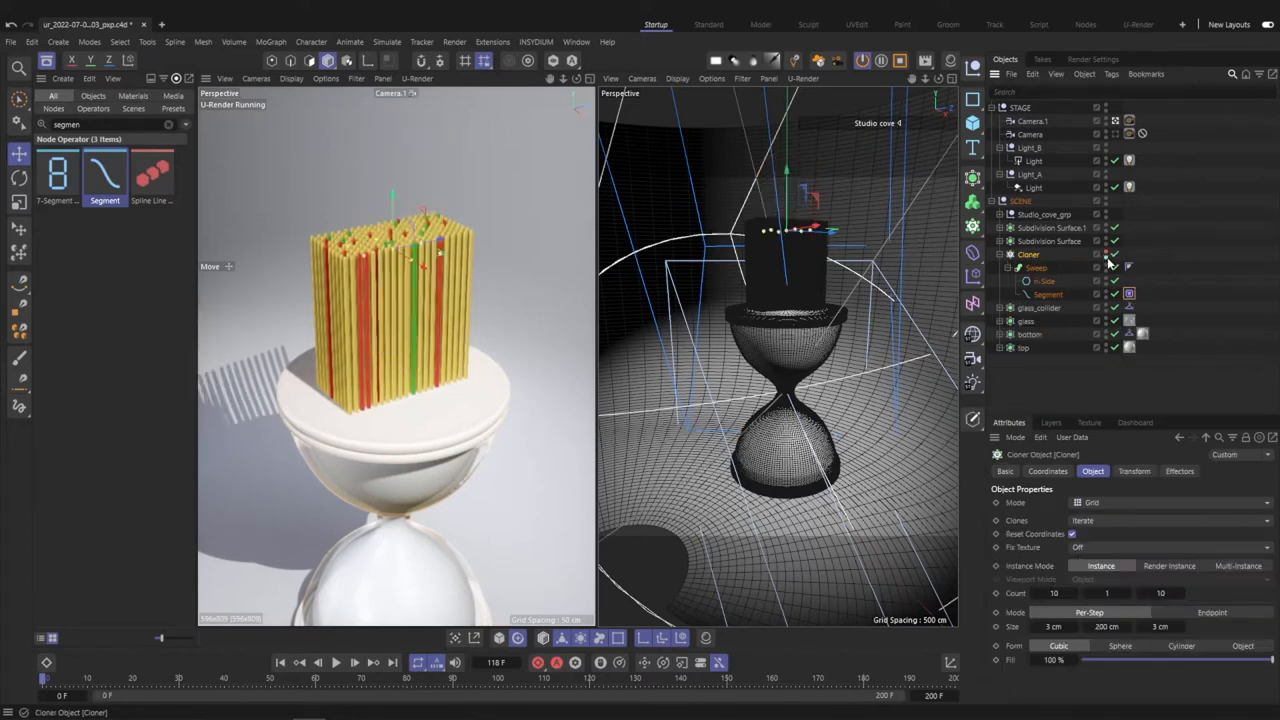
{"action": "left_click", "coordinate": [1048, 240]}
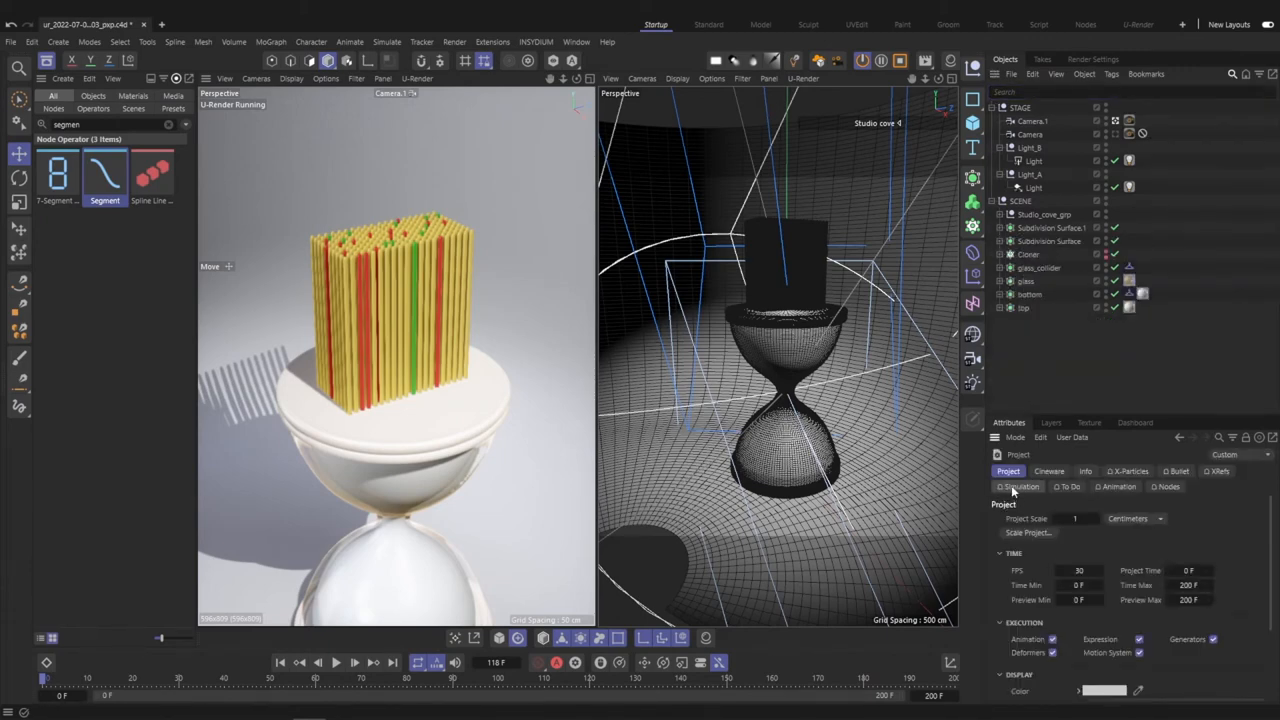
- Adjust the project's Simulation settings and cache the rope simulation from the Rope tag
{"action": "left_click", "coordinate": [1020, 488]}
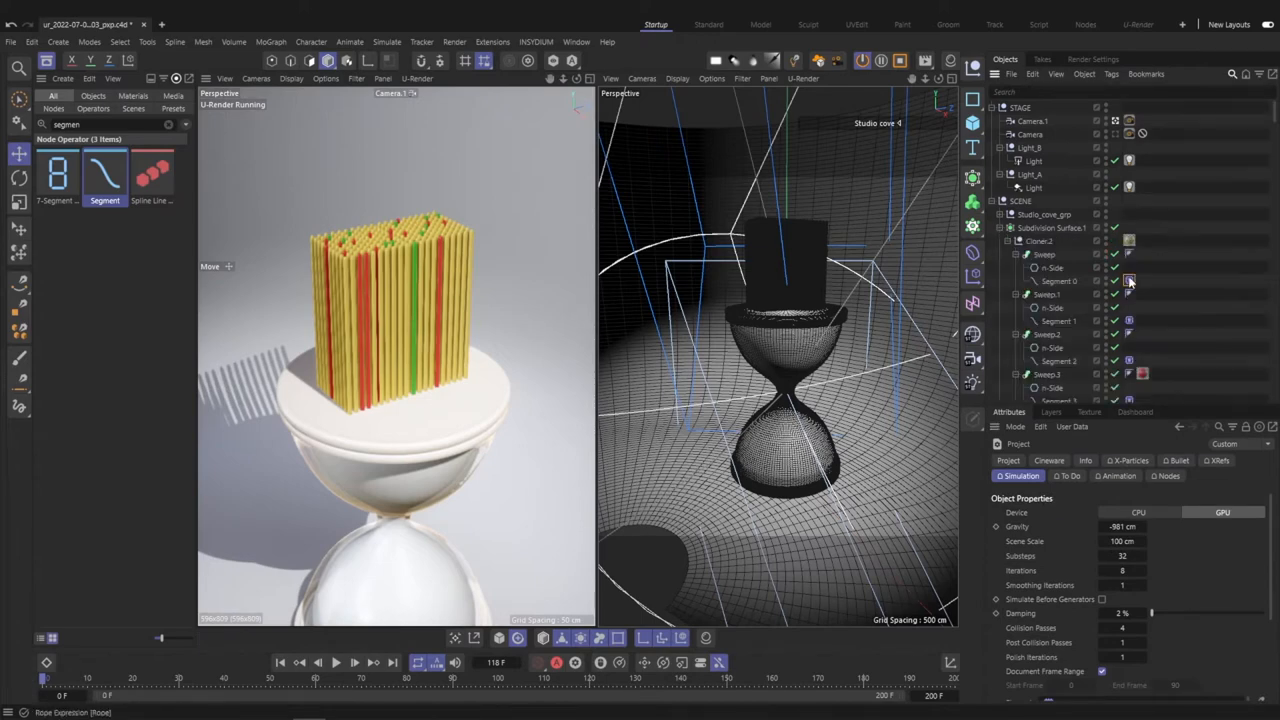
{"action": "left_click", "coordinate": [1064, 460]}
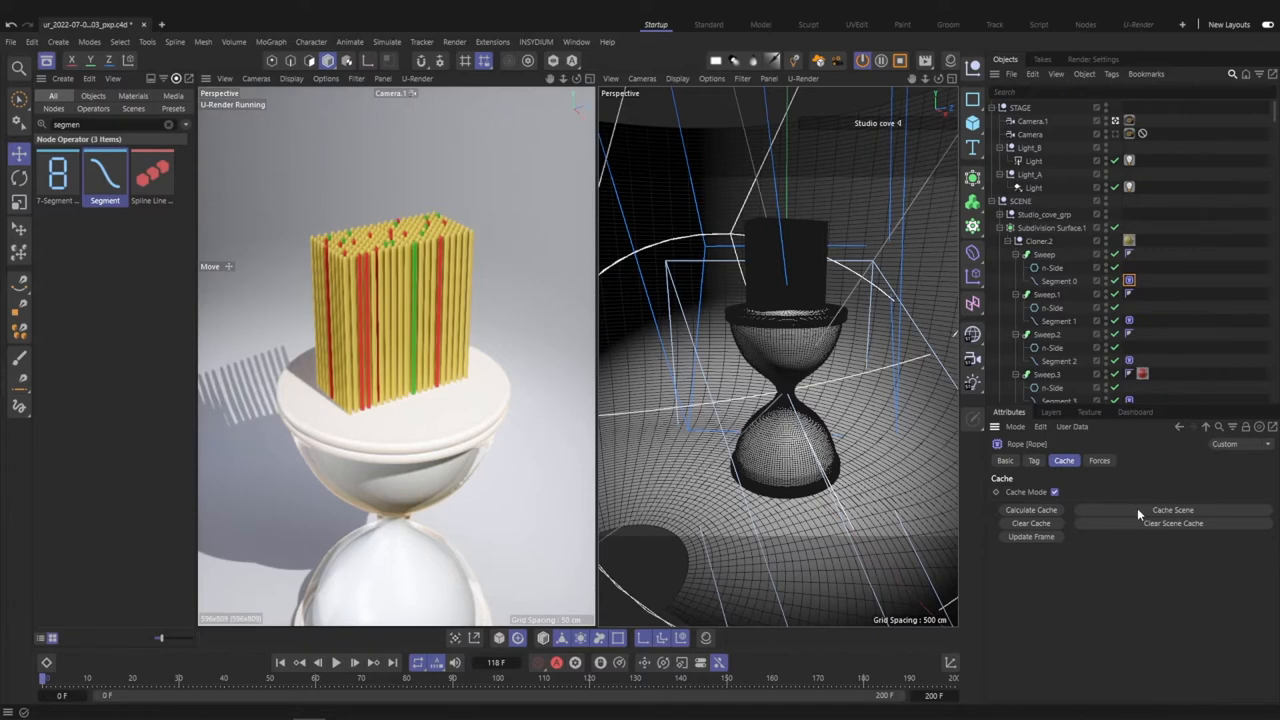
{"action": "mouse_move", "coordinate": [1150, 512]}
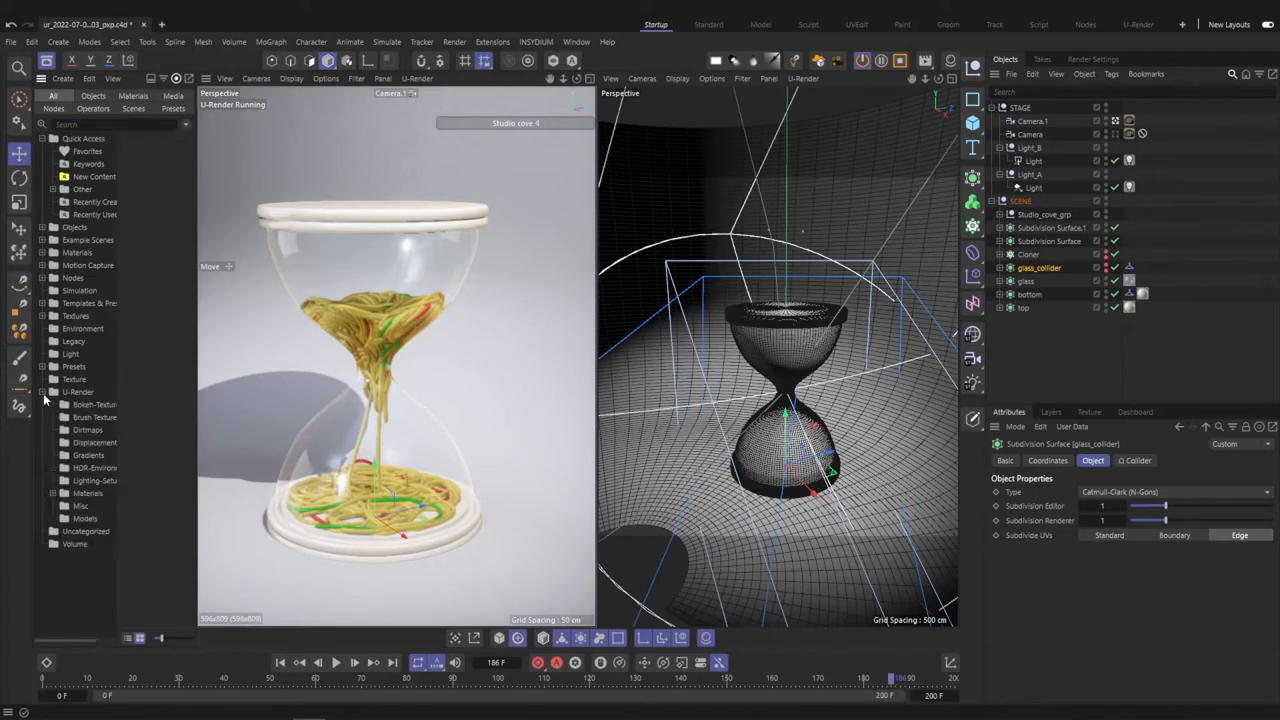
- Browse the Models collection in the Asset Browser
{"action": "left_click", "coordinate": [84, 518]}
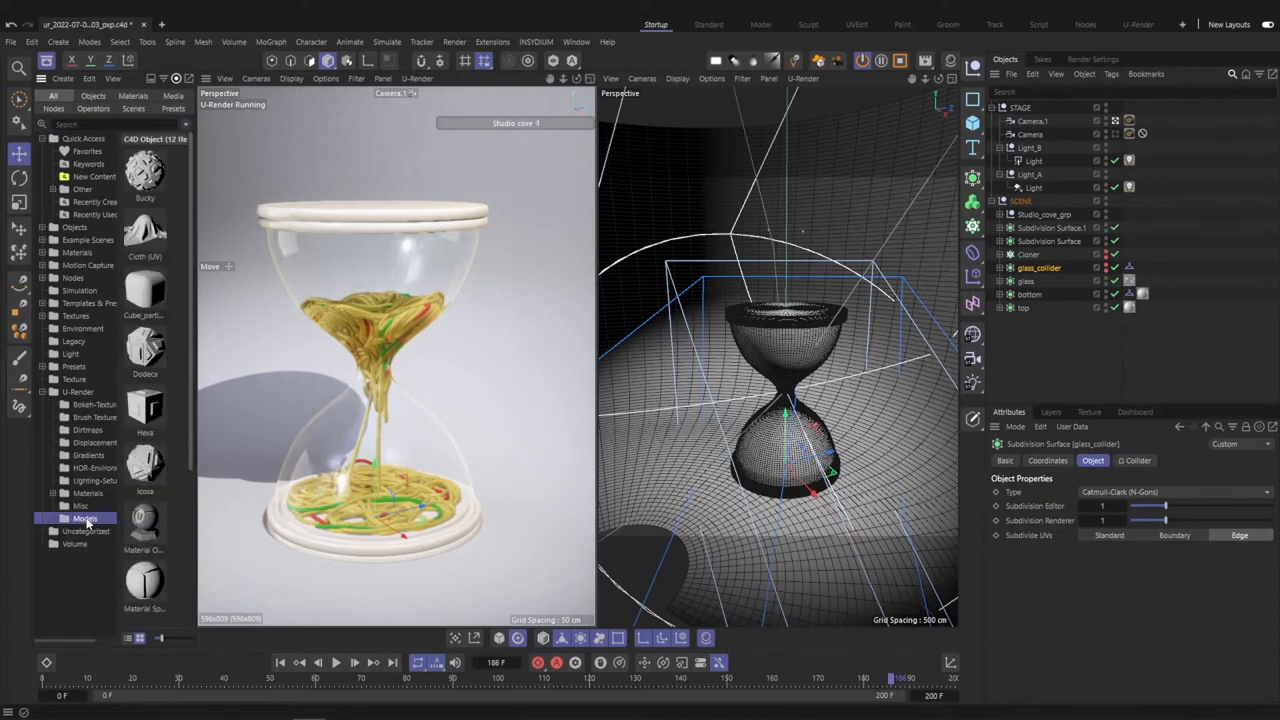
{"action": "scroll", "scroll_direction": "down", "scroll_amount": 3}
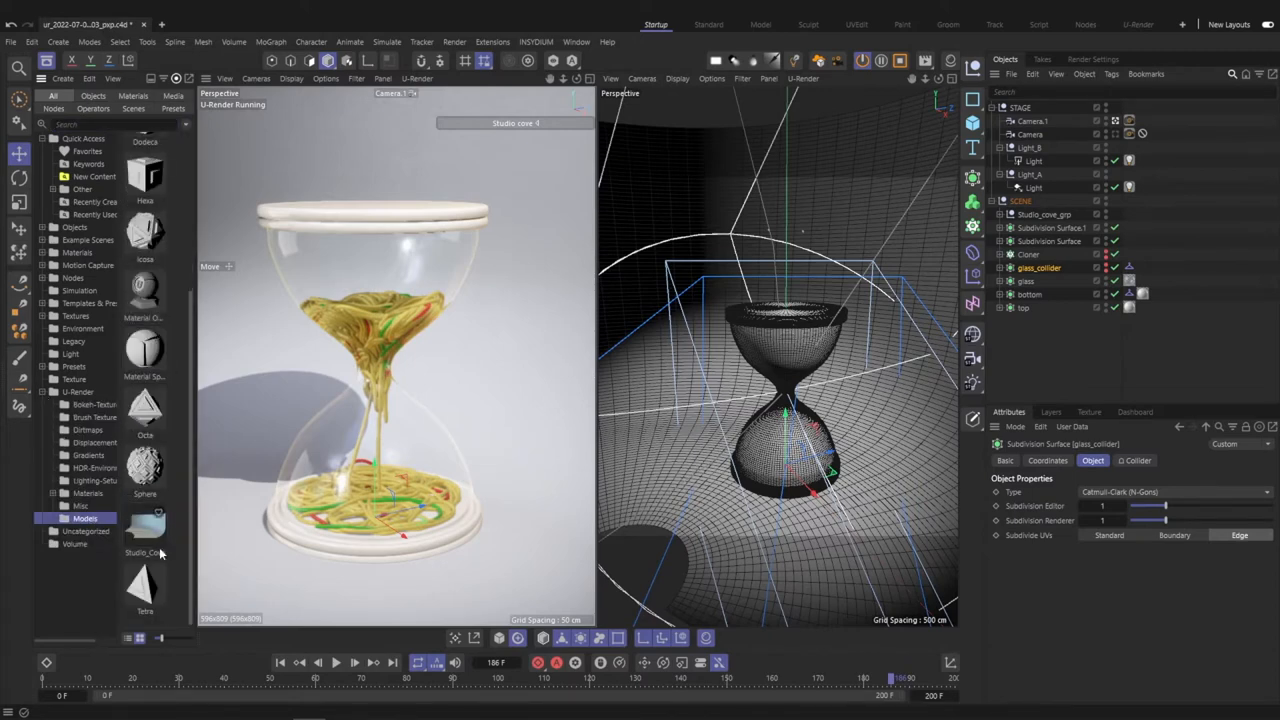
{"action": "left_click", "coordinate": [144, 524]}
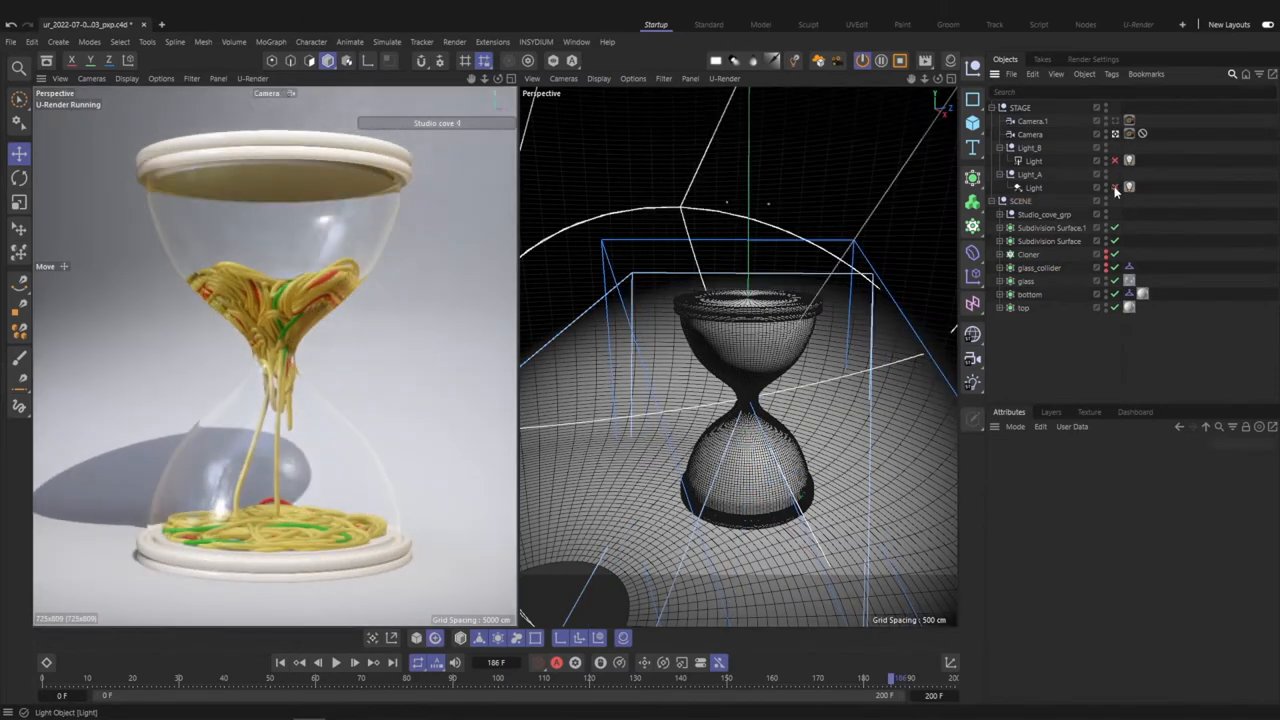
{"action": "mouse_move", "coordinate": [1116, 188]}
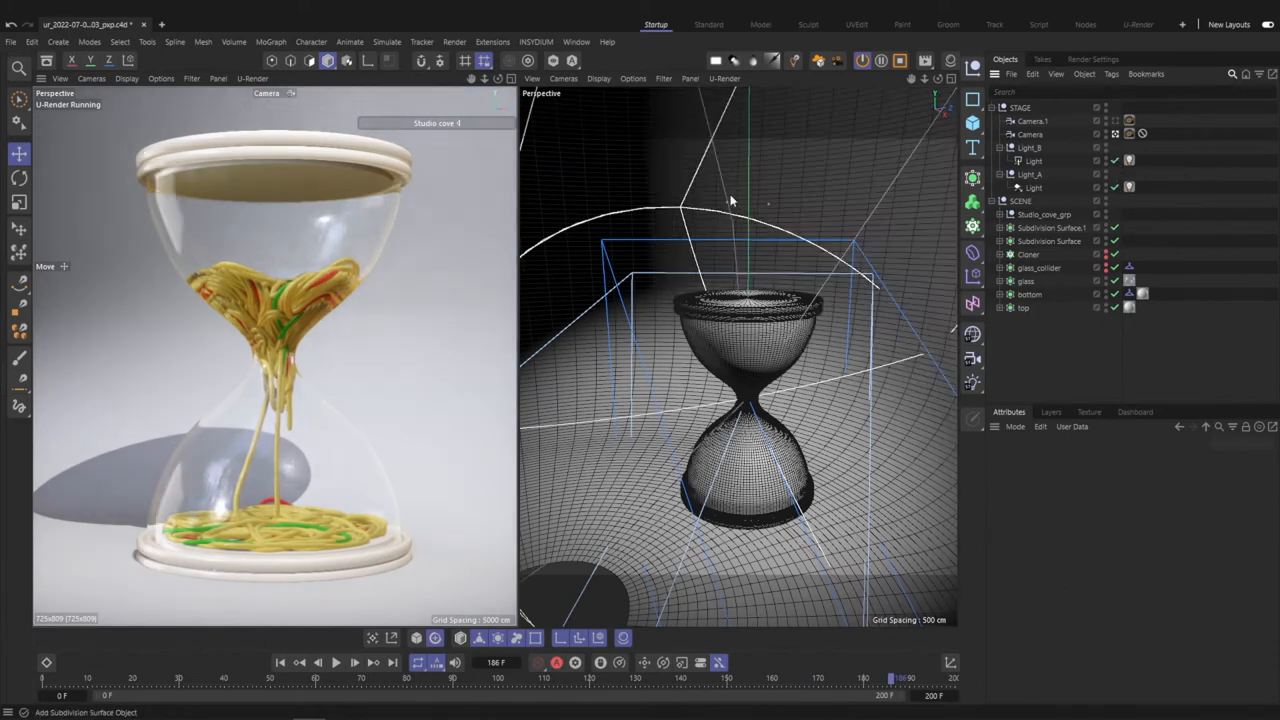
{"action": "mouse_move", "coordinate": [200, 168]}
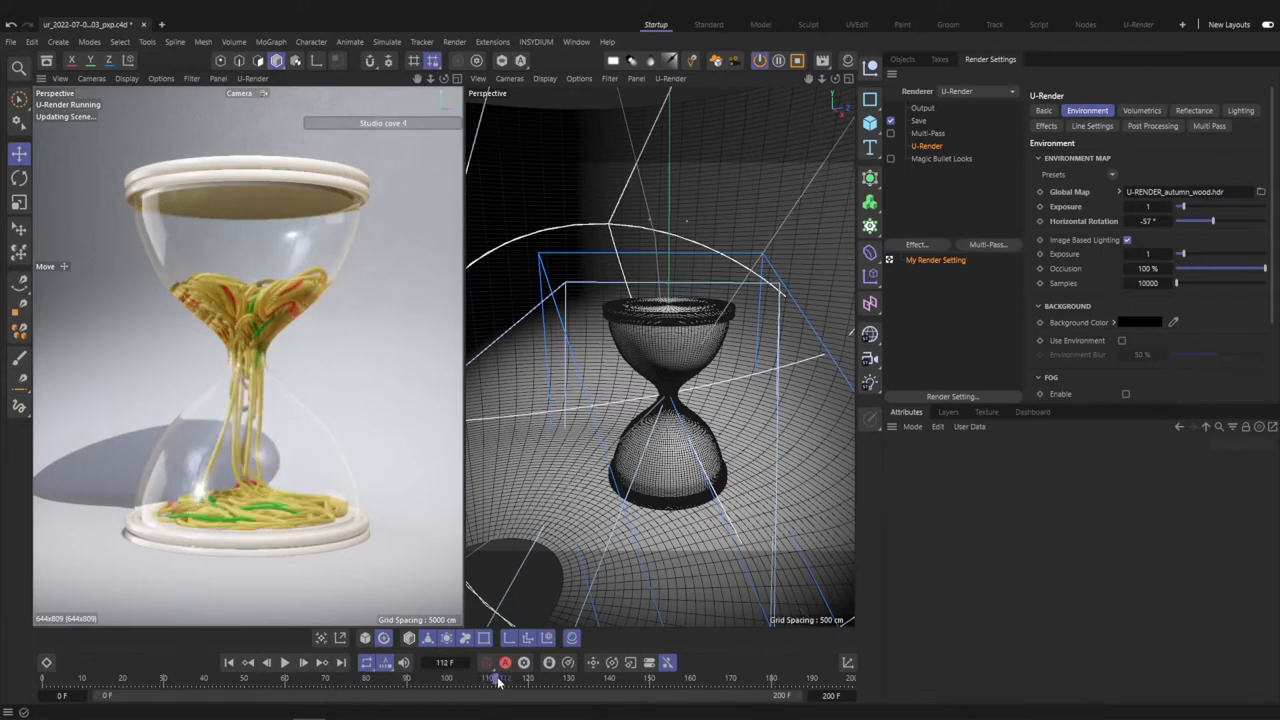
- Set the U-Render environment to an HDR map, enable Bloom and review Color Correction
{"action": "left_click", "coordinate": [1044, 124]}
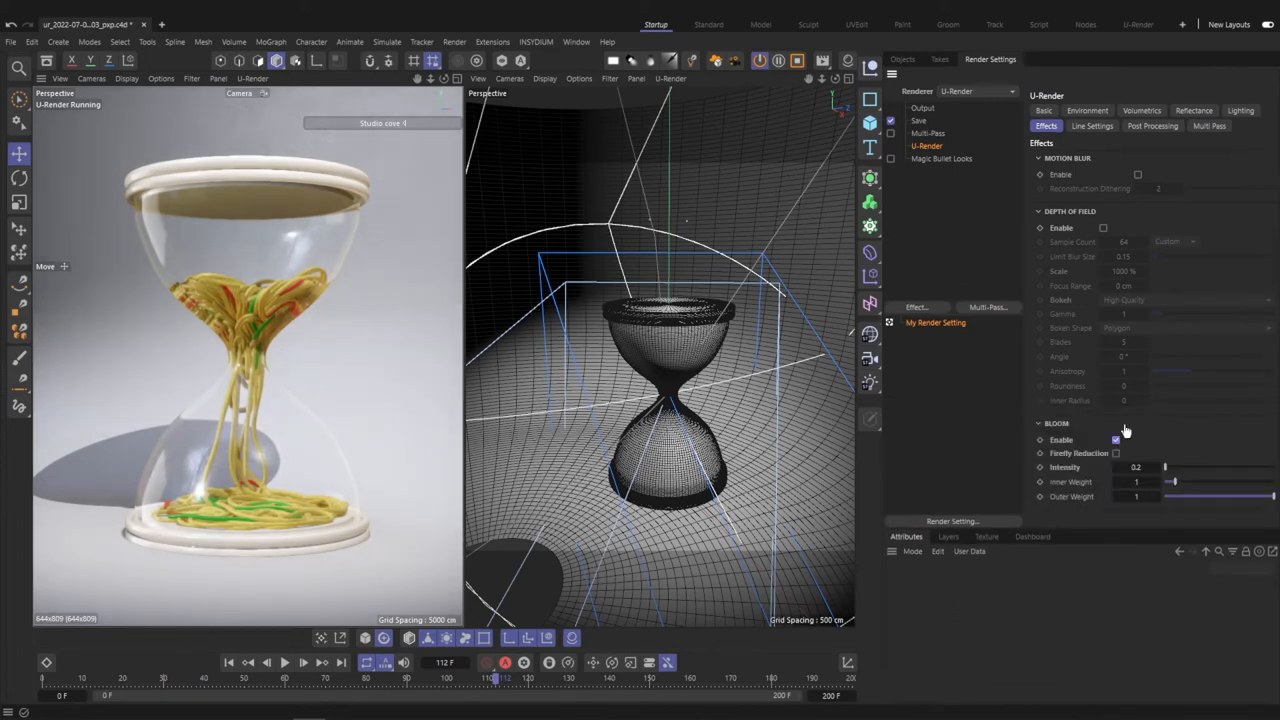
{"action": "left_click", "coordinate": [1152, 120]}
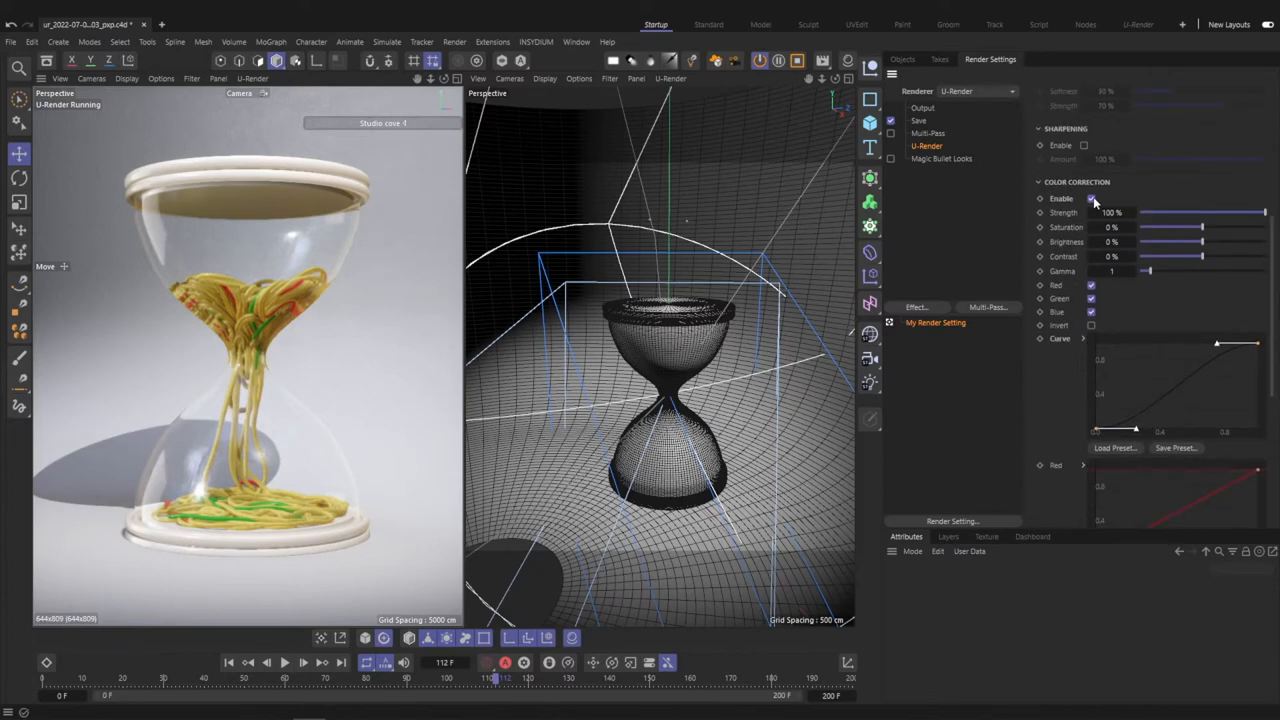
{"action": "left_click", "coordinate": [1092, 198]}
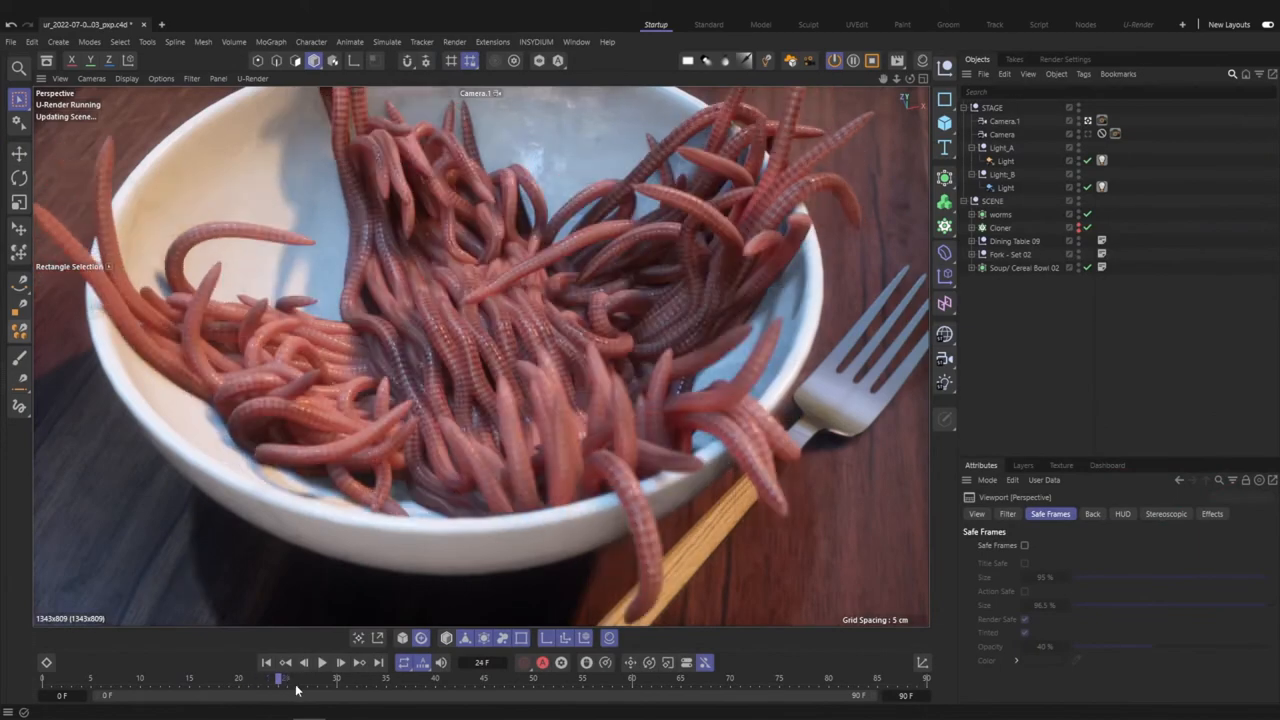
- Scrub the worm animation forward, expand the worms group and select a Sweep strand
{"action": "left_click_drag", "start_coordinate": [296, 680], "coordinate": [400, 680]}
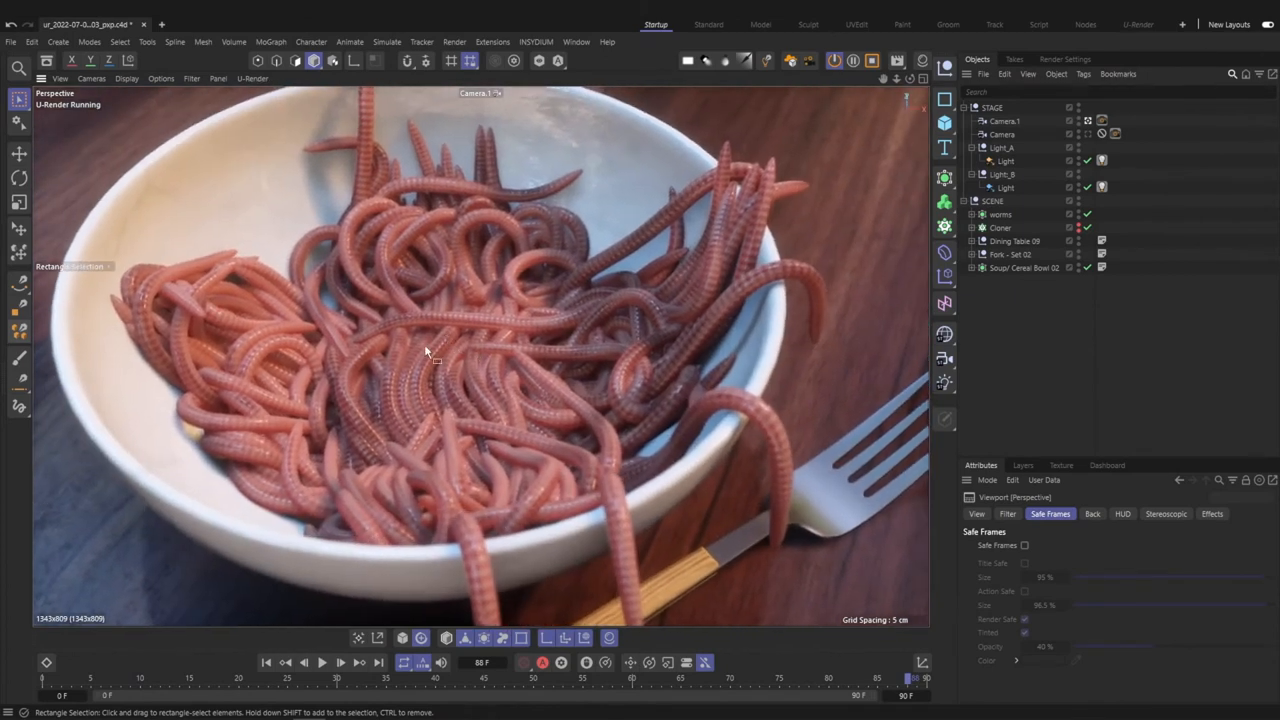
{"action": "left_click", "coordinate": [1022, 268]}
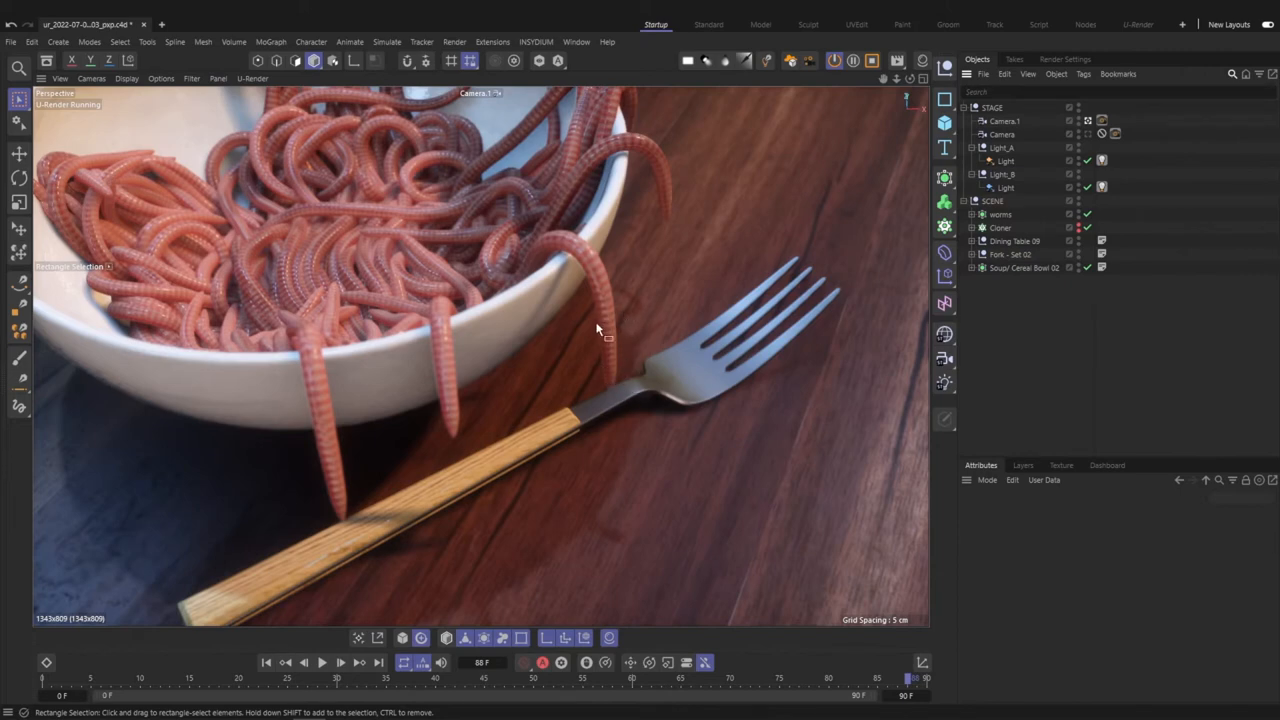
{"action": "left_click", "coordinate": [964, 214]}
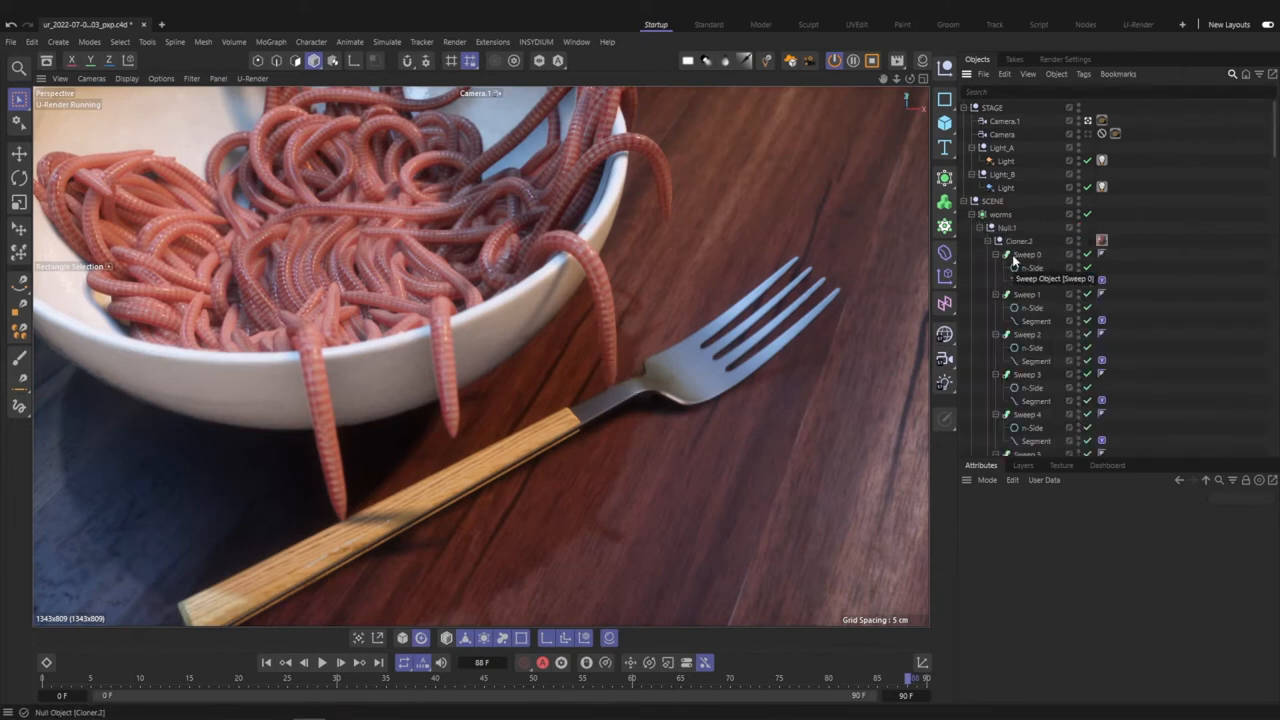
{"action": "left_click", "coordinate": [1028, 254]}
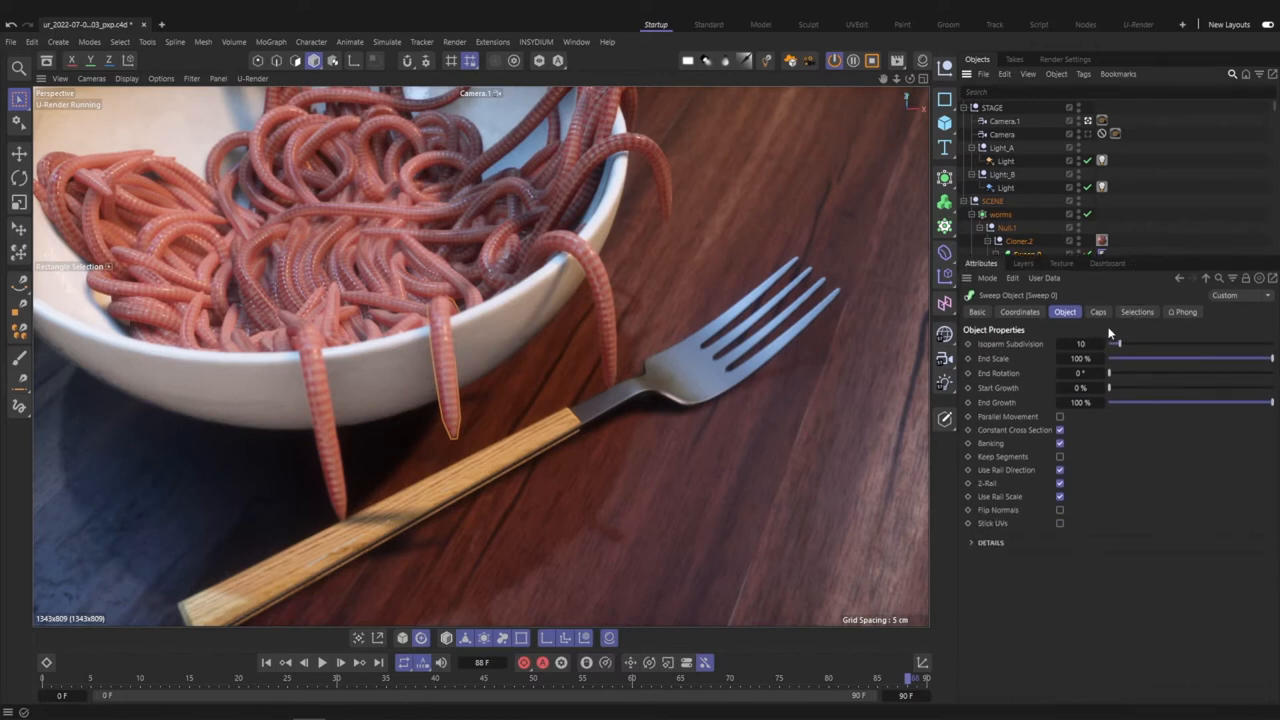
{"action": "left_click", "coordinate": [972, 542]}
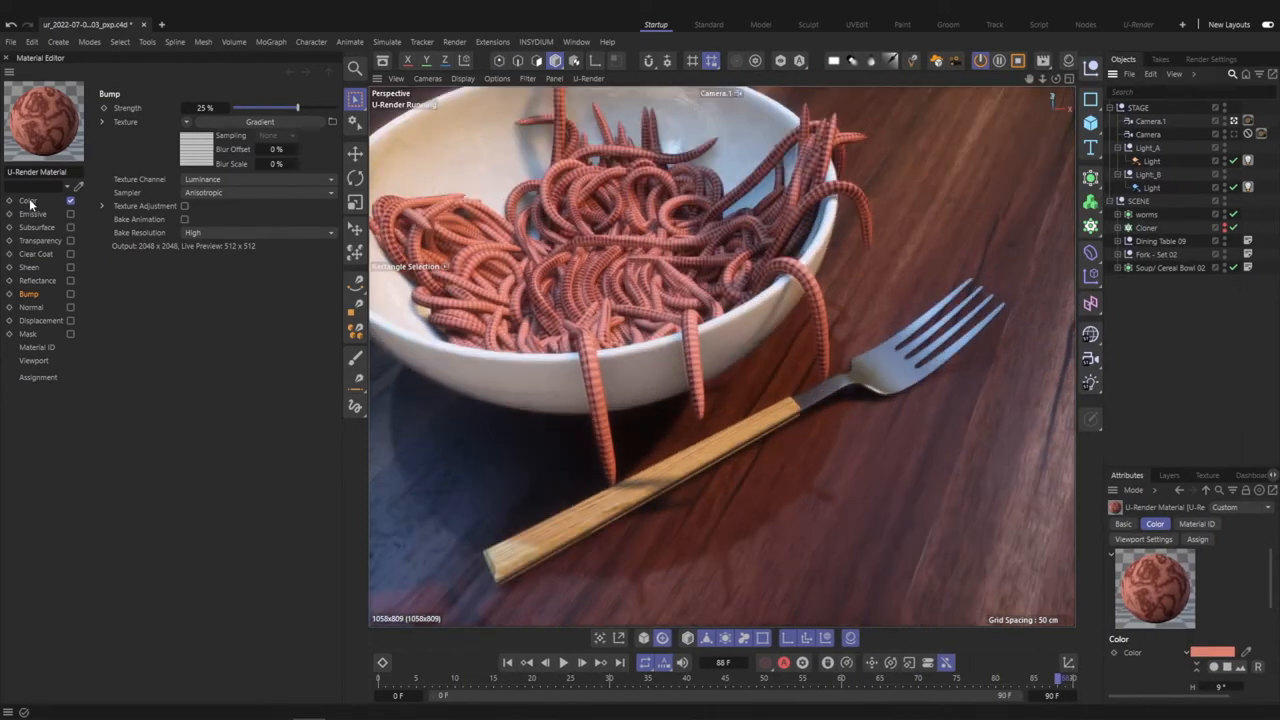
- Edit the Color channel's gradient knots and multiply the texture over the pink at 100%
{"action": "left_click", "coordinate": [28, 200]}
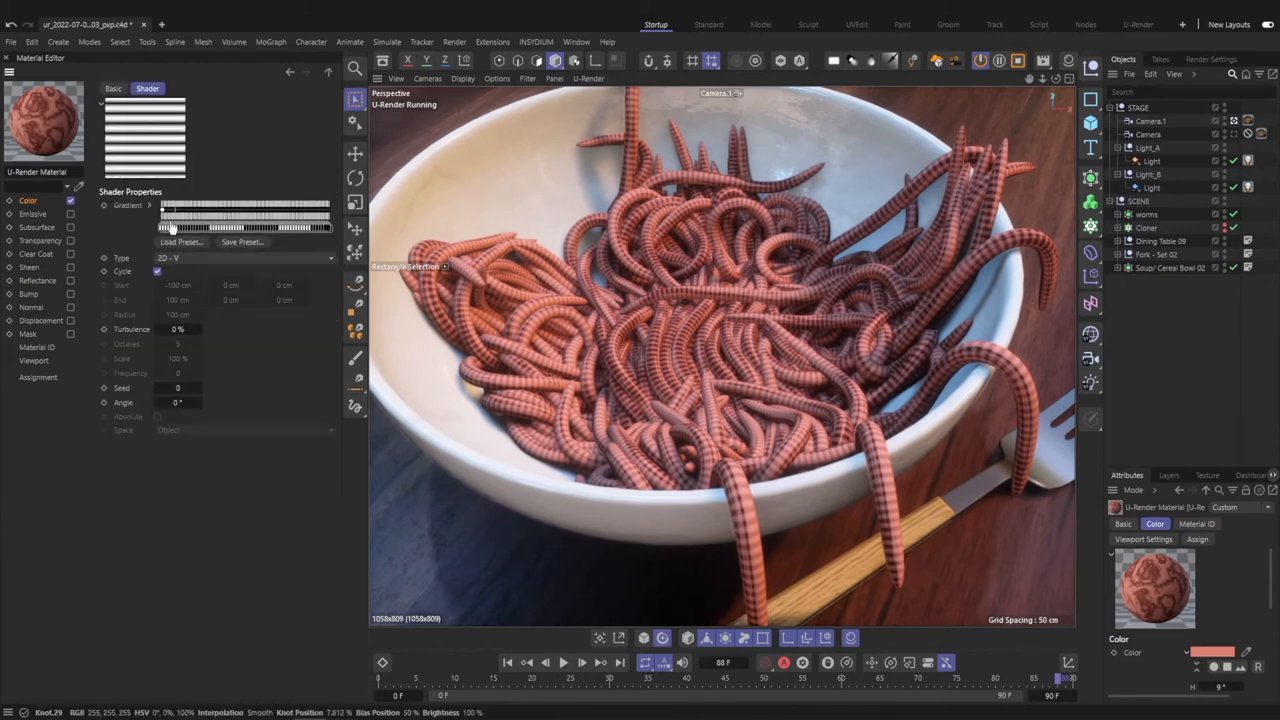
{"action": "right_click", "coordinate": [196, 220]}
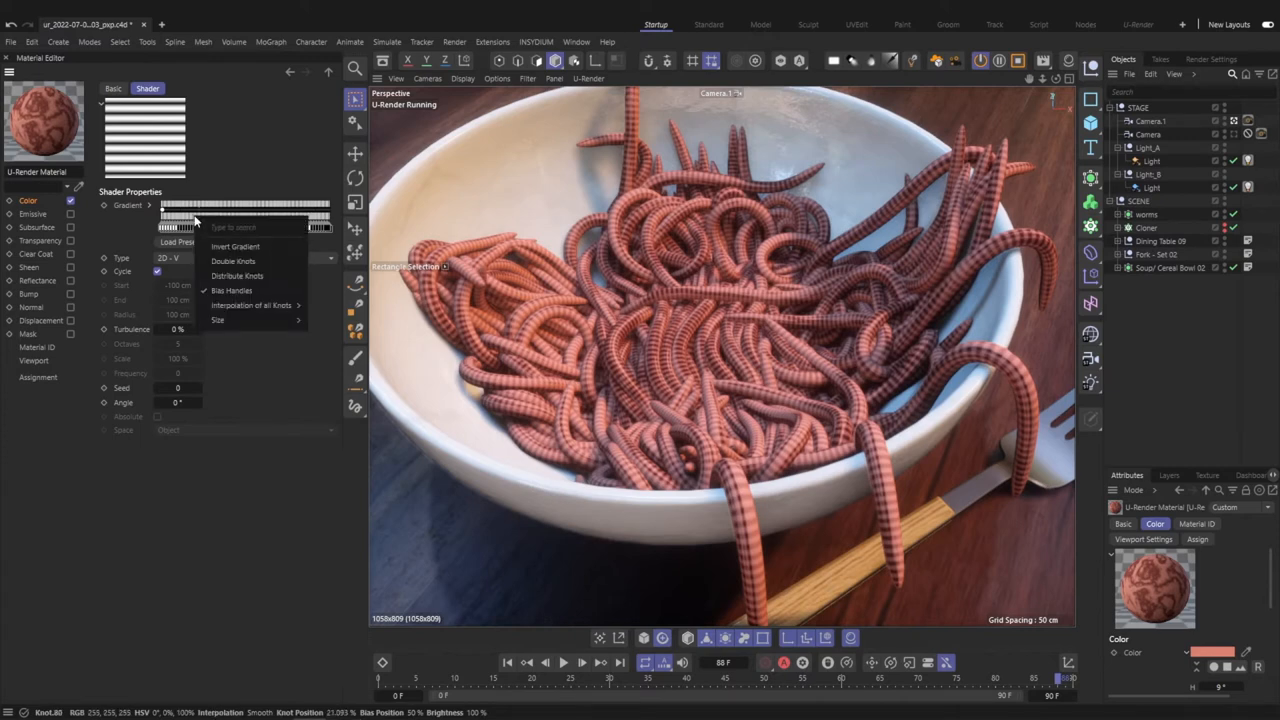
{"action": "mouse_move", "coordinate": [232, 260]}
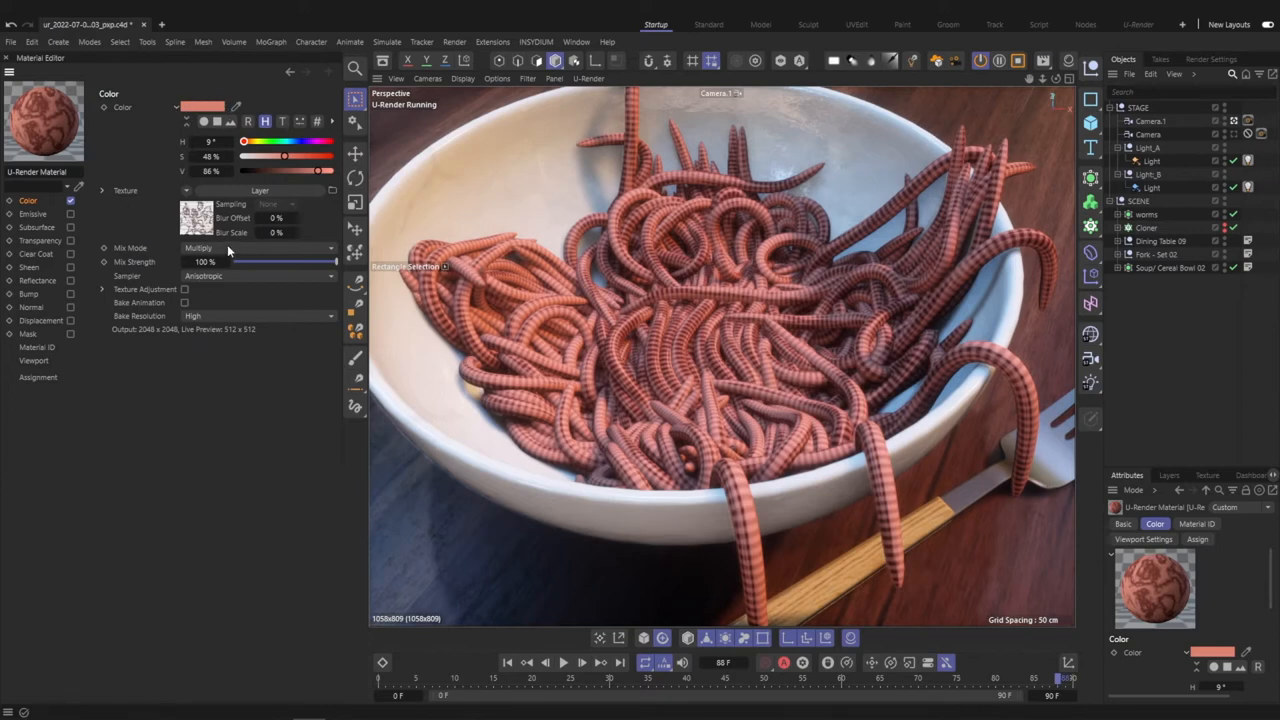
{"action": "mouse_move", "coordinate": [272, 264]}
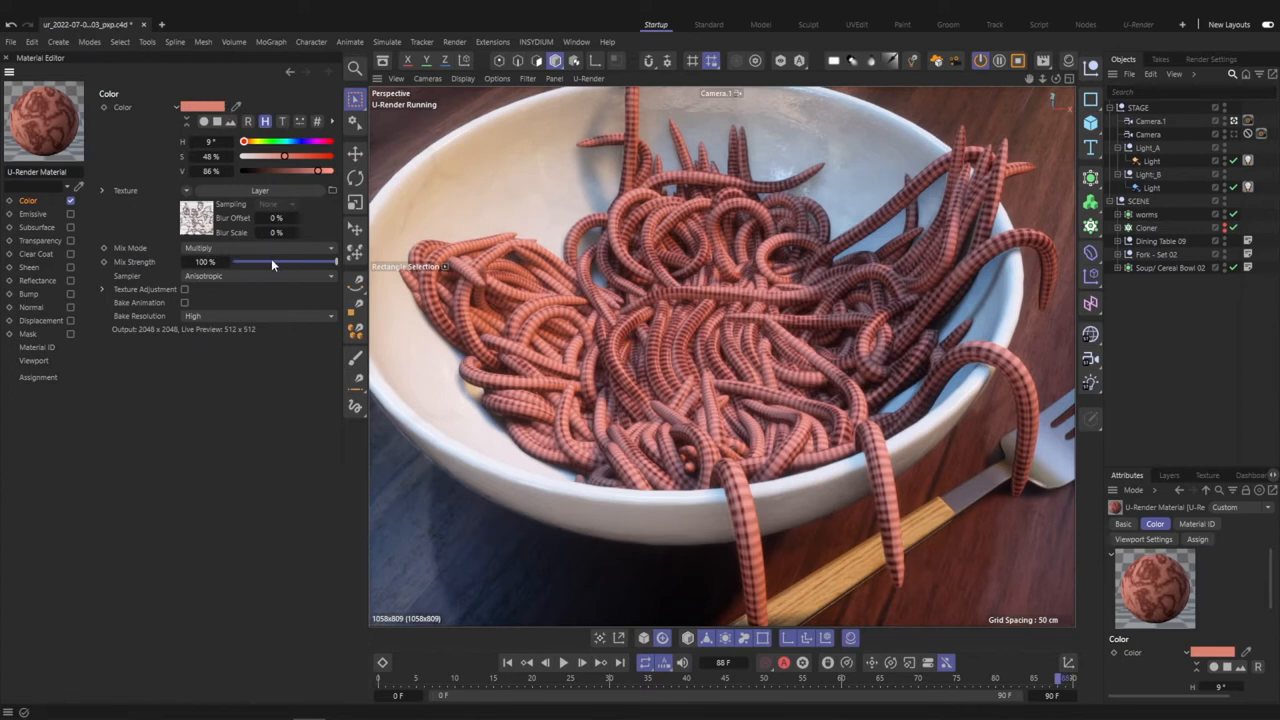
{"action": "left_click_drag", "start_coordinate": [336, 260], "coordinate": [310, 260]}
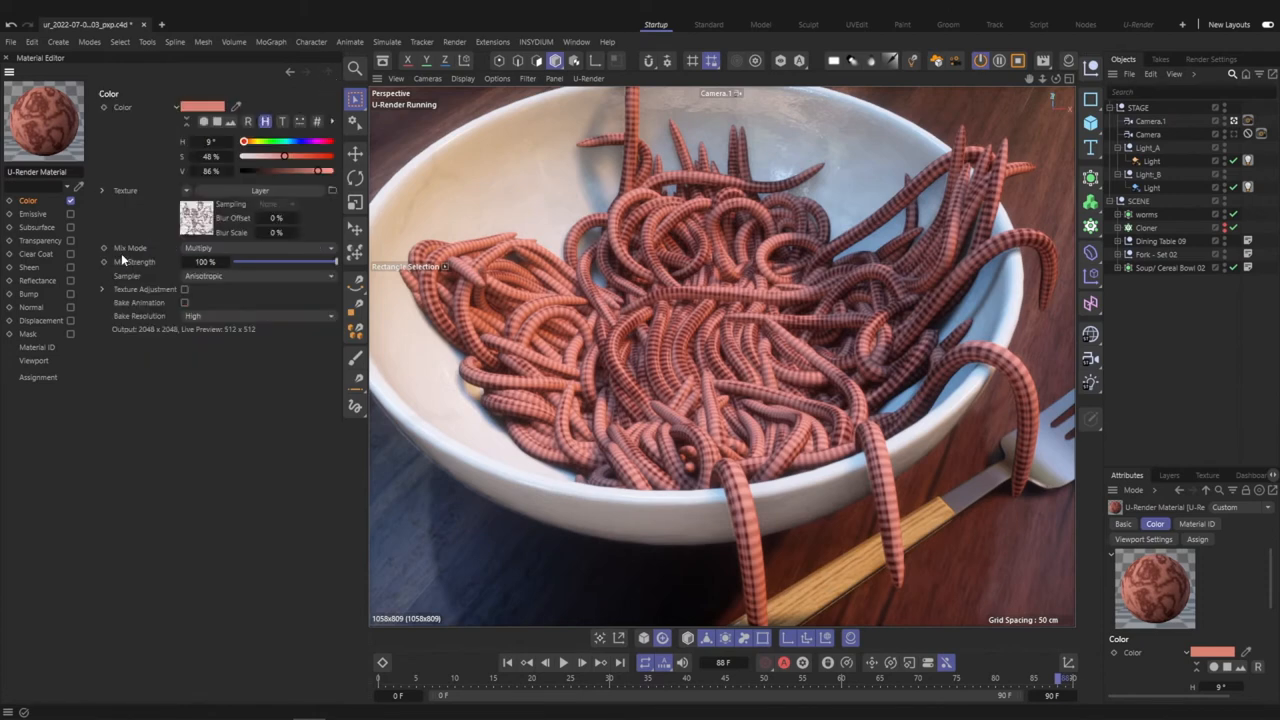
- Retune the Bump channel strength to about 27% and switch to the Reflectance channel
{"action": "left_click", "coordinate": [28, 292]}
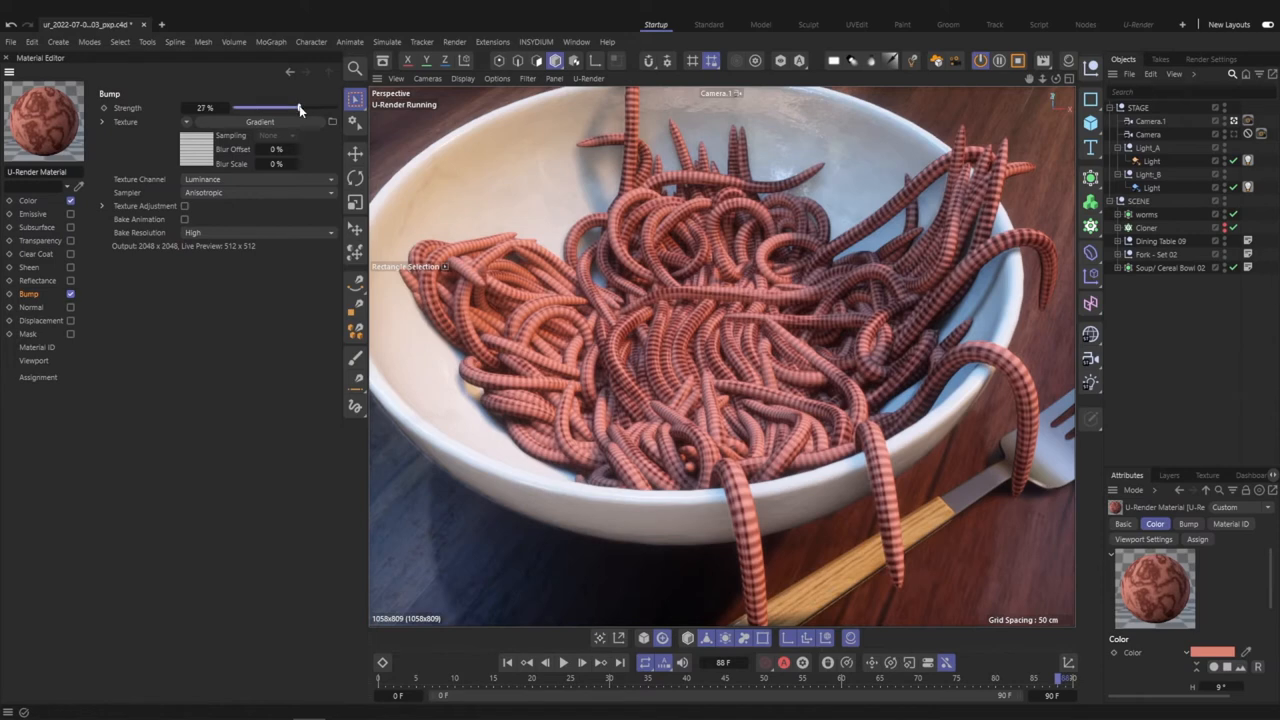
{"action": "left_click_drag", "start_coordinate": [300, 108], "coordinate": [190, 108]}
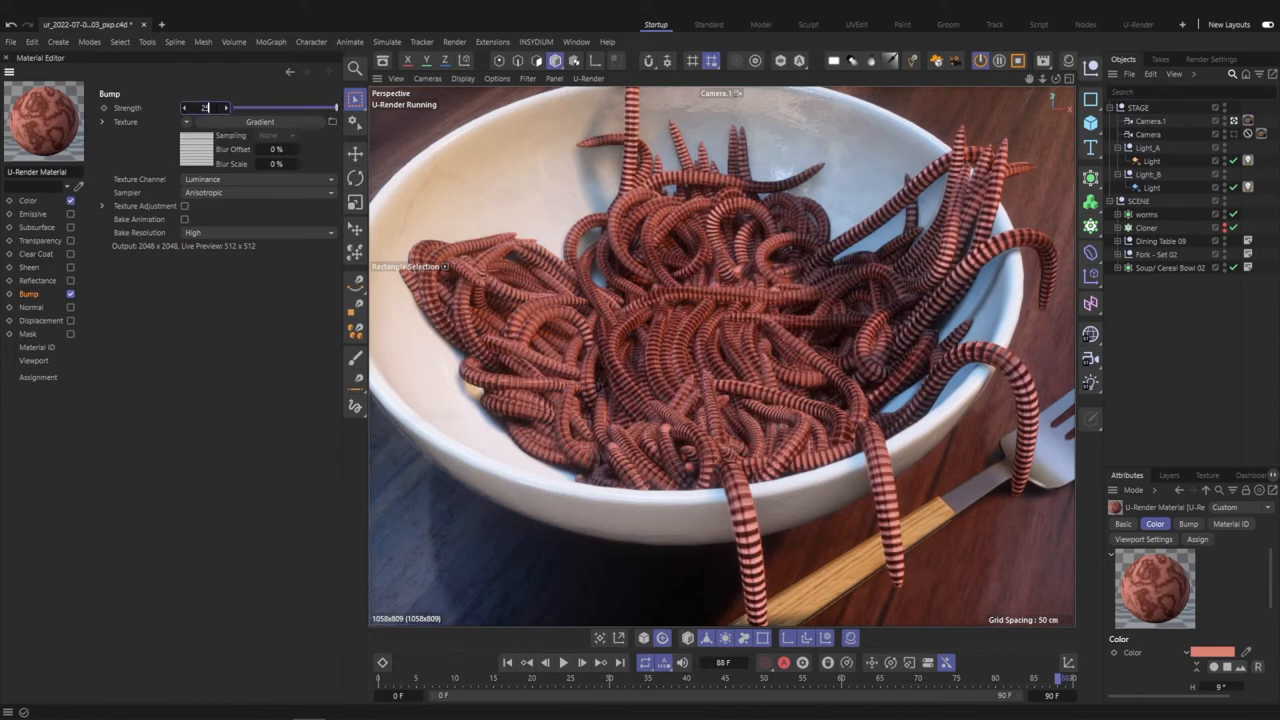
{"action": "left_click", "coordinate": [36, 280]}
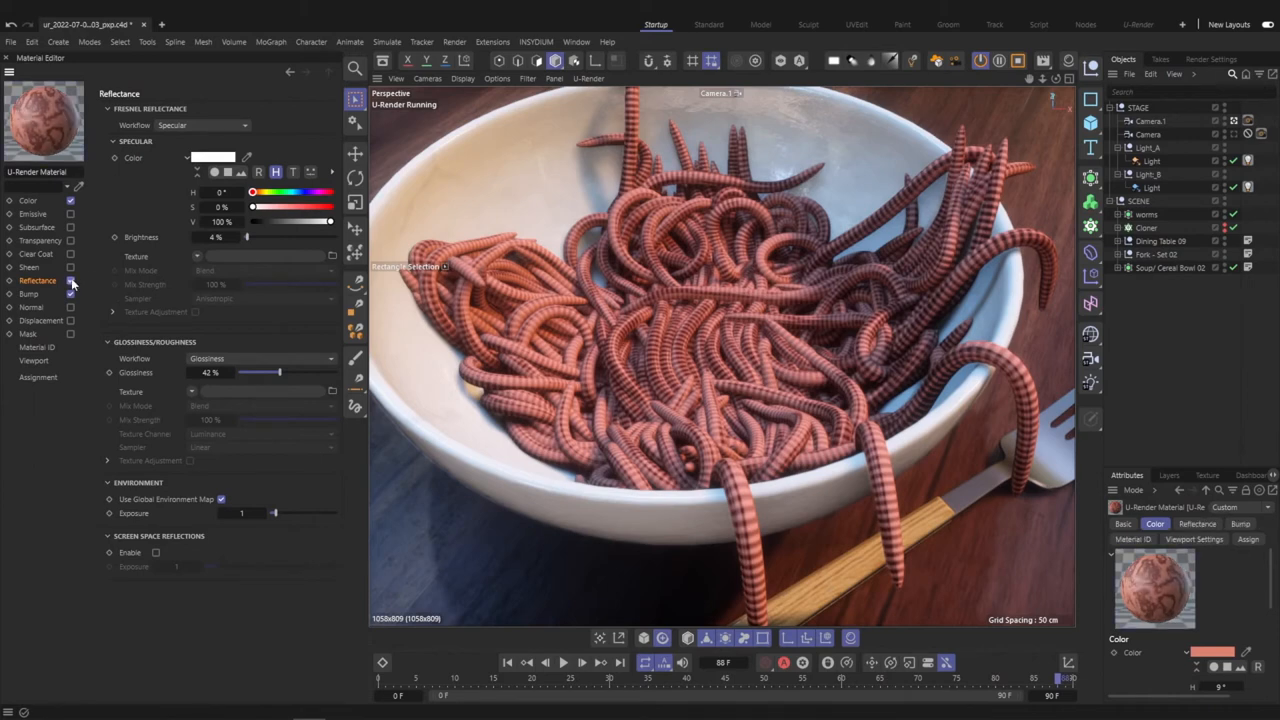
- Enable Clear Coat, tune its blend with the base layer, and turn on red Subsurface scattering
{"action": "left_click", "coordinate": [36, 252]}
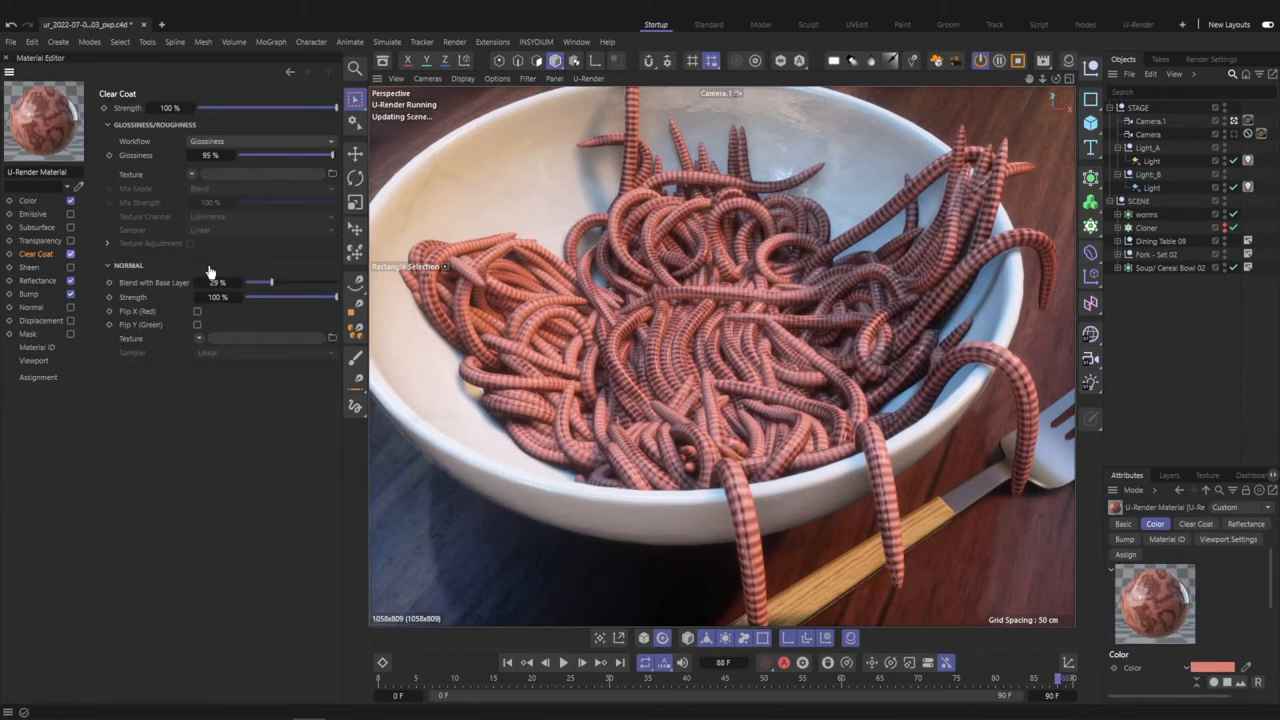
{"action": "left_click_drag", "start_coordinate": [260, 282], "coordinate": [276, 282]}
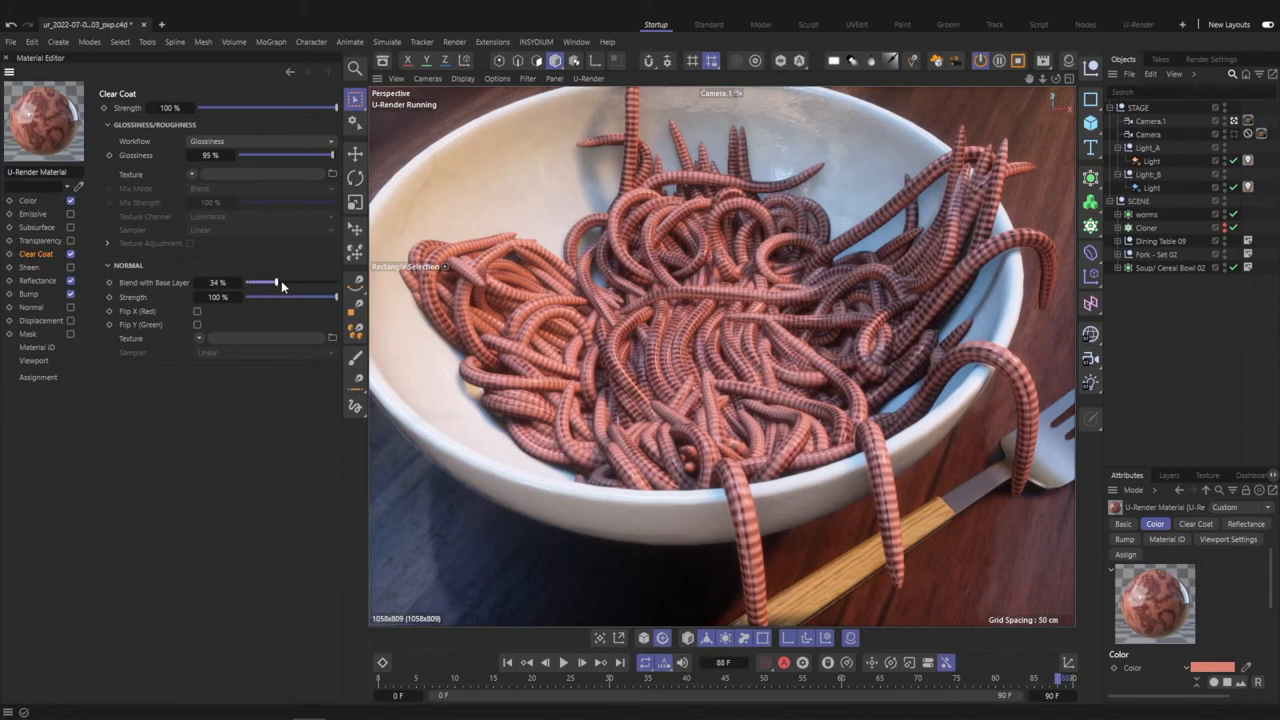
{"action": "left_click_drag", "start_coordinate": [276, 282], "coordinate": [330, 282]}
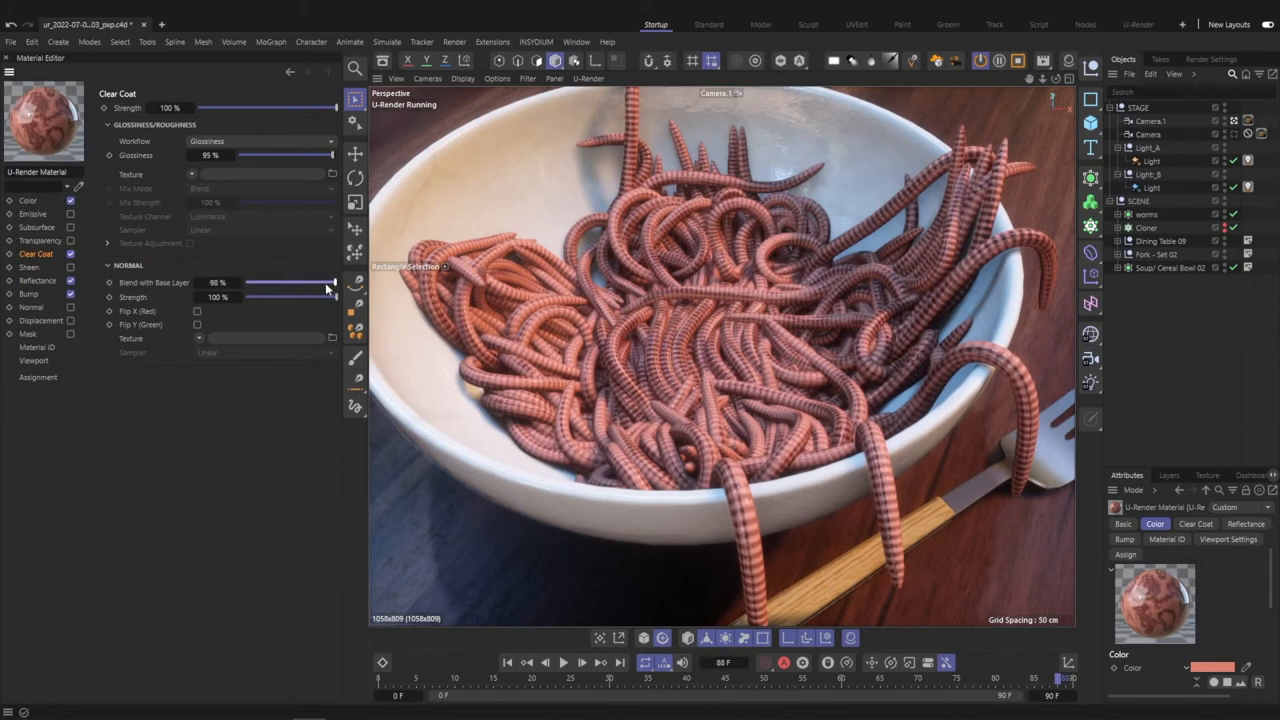
{"action": "left_click_drag", "start_coordinate": [330, 284], "coordinate": [264, 284]}
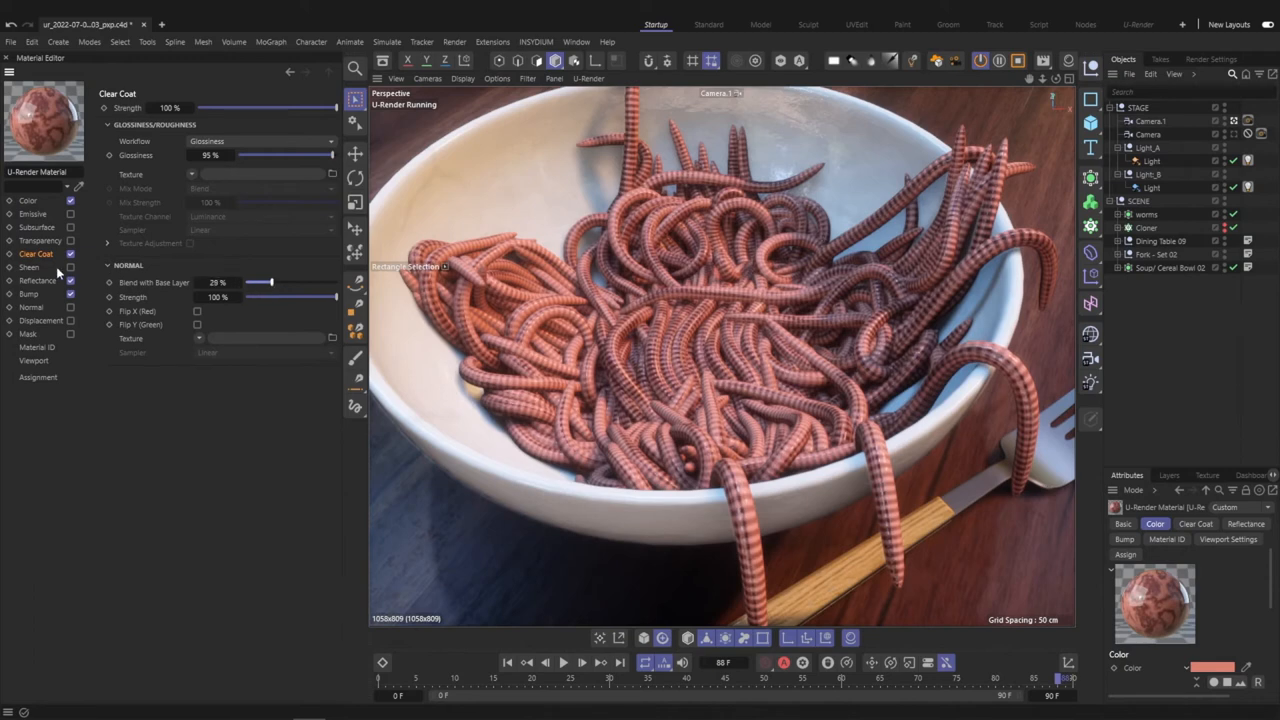
{"action": "left_click", "coordinate": [36, 228]}
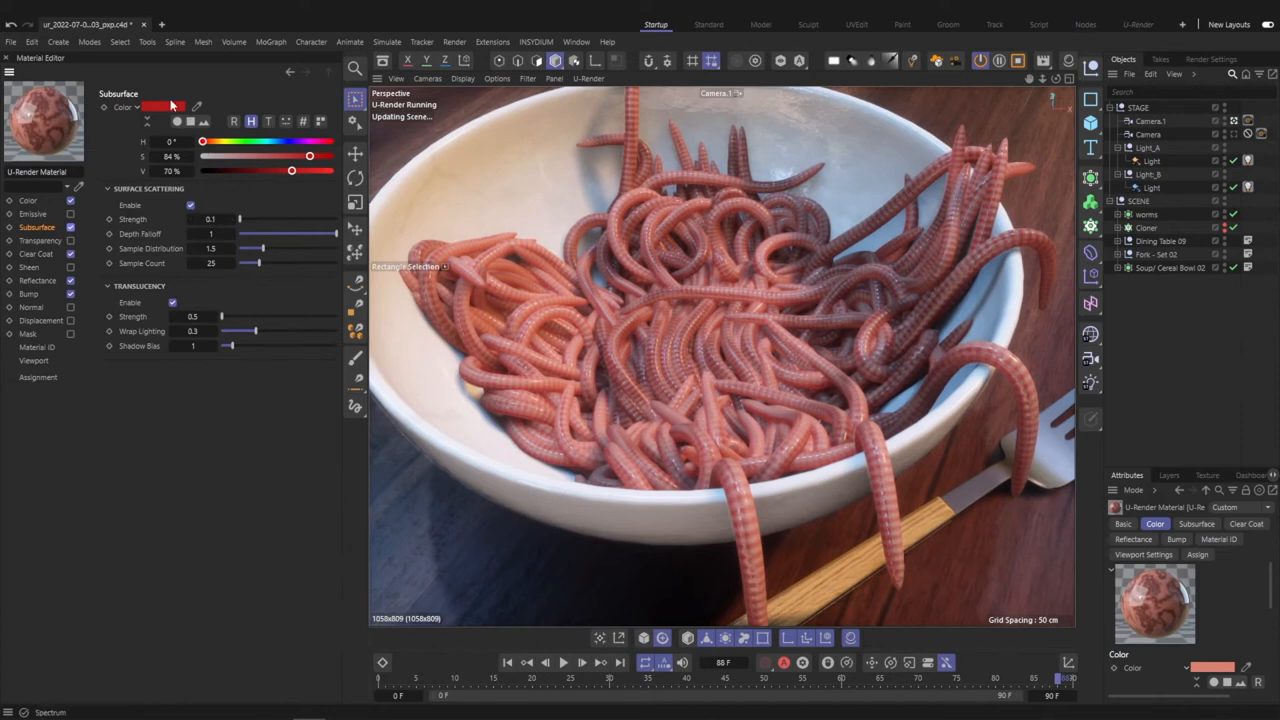
- Lower the subsurface colour's V value for a slightly darker red
{"action": "left_click_drag", "start_coordinate": [310, 156], "coordinate": [268, 156]}
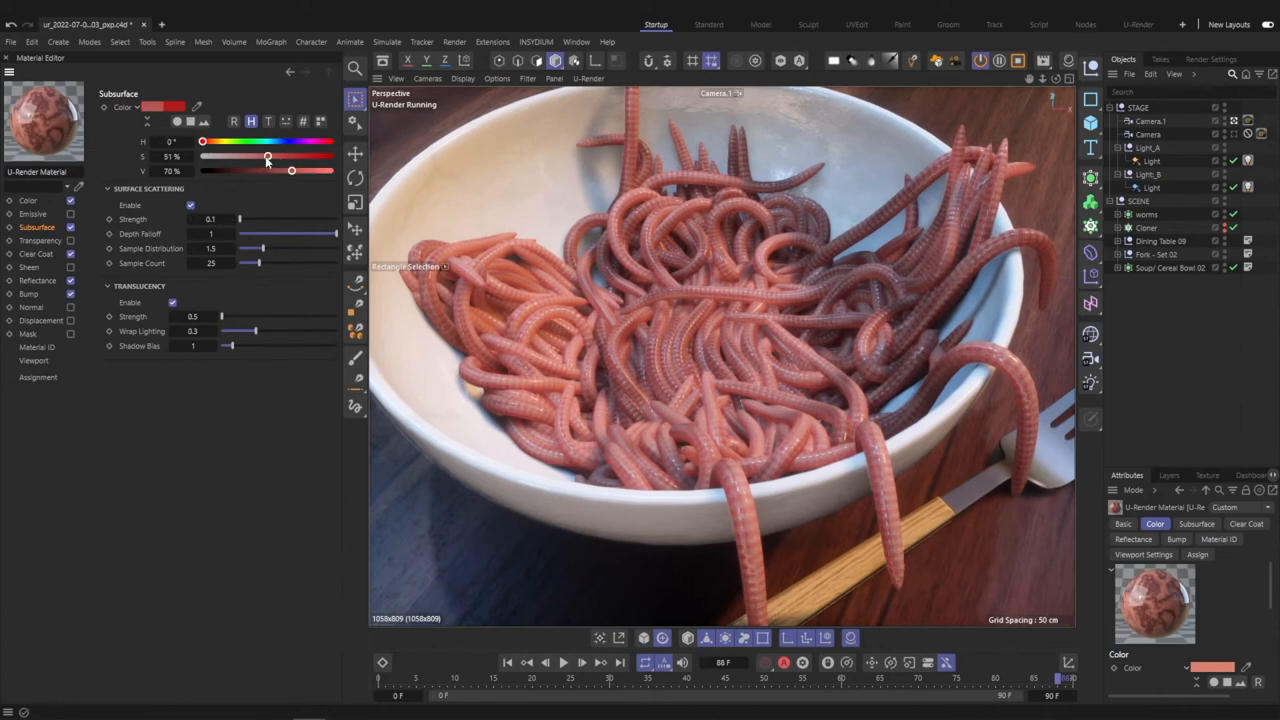
{"action": "left_click_drag", "start_coordinate": [268, 156], "coordinate": [216, 156]}
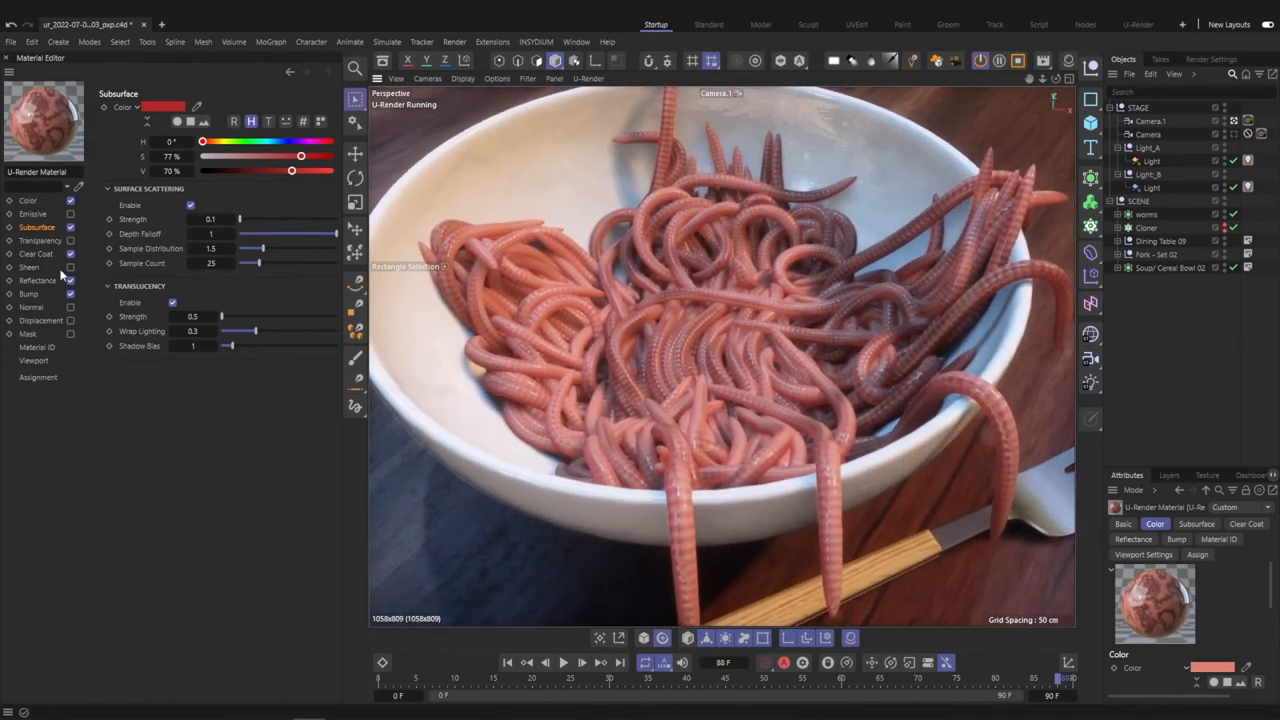
- Turn on the Sheen channel with Glossiness 70% and Weight around 19% for a velvety pink edge
{"action": "left_click", "coordinate": [28, 268]}
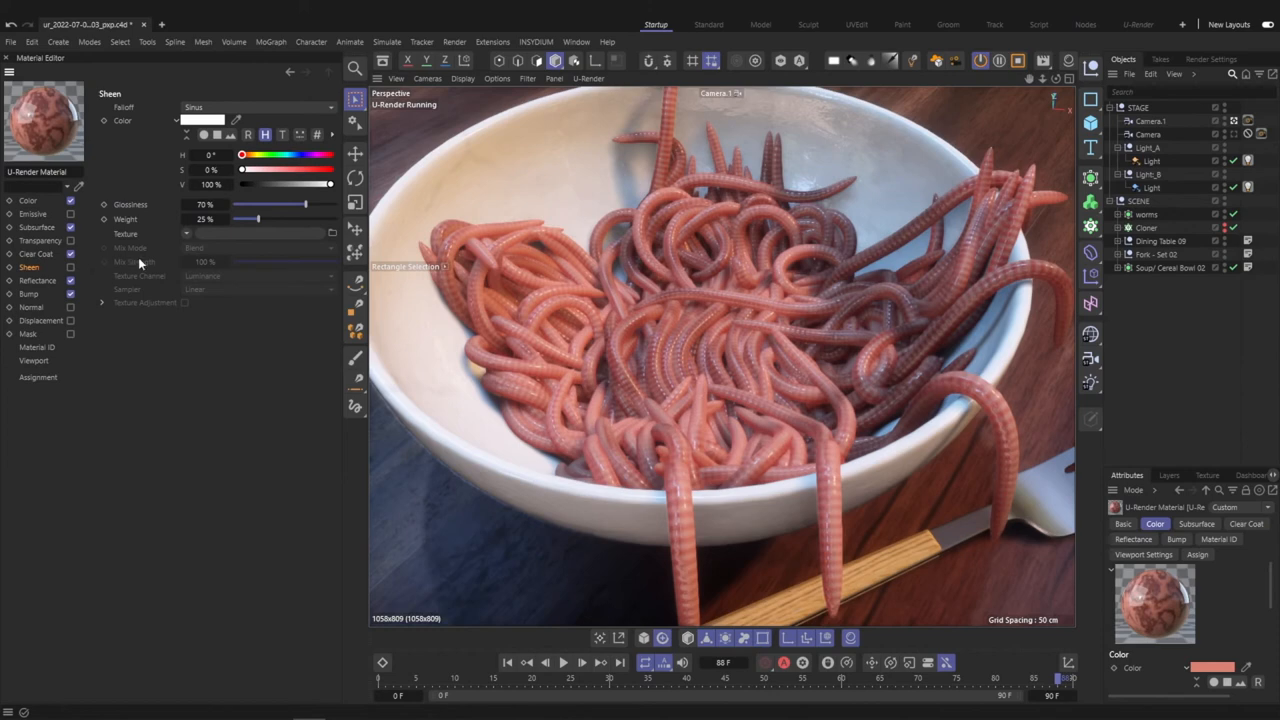
{"action": "left_click_drag", "start_coordinate": [252, 218], "coordinate": [336, 218]}
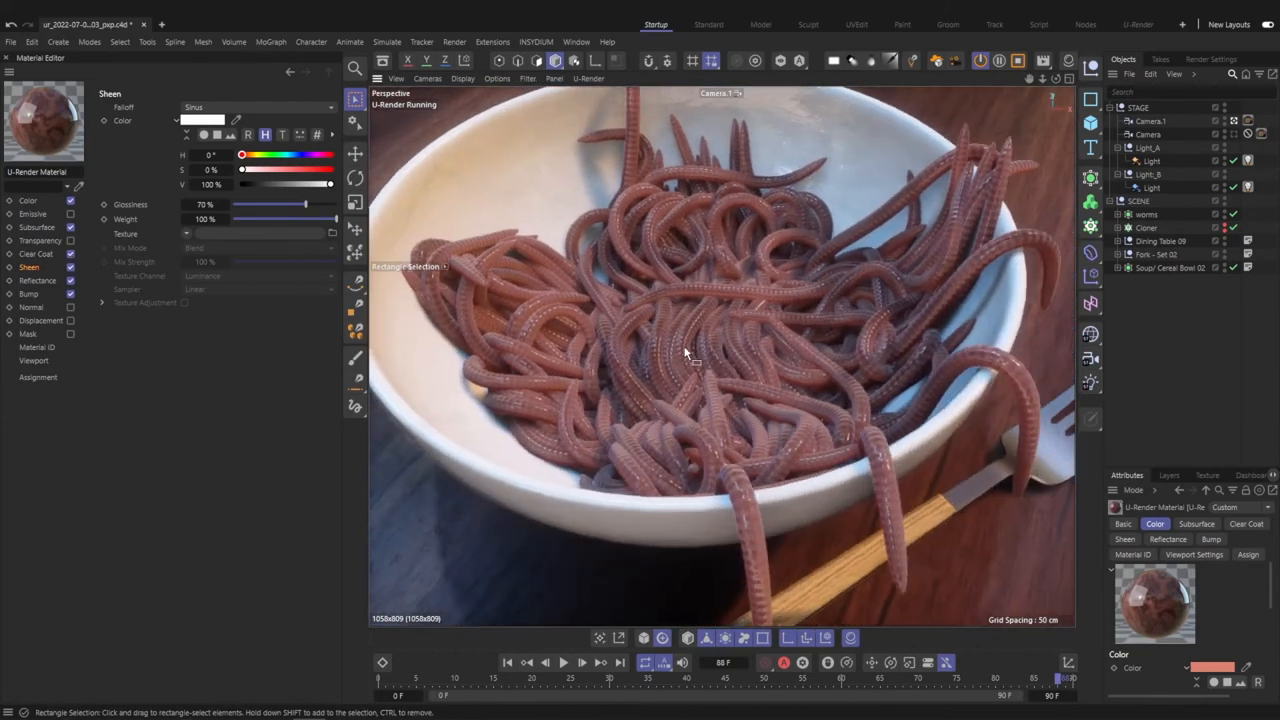
{"action": "left_click_drag", "start_coordinate": [328, 218], "coordinate": [304, 218]}
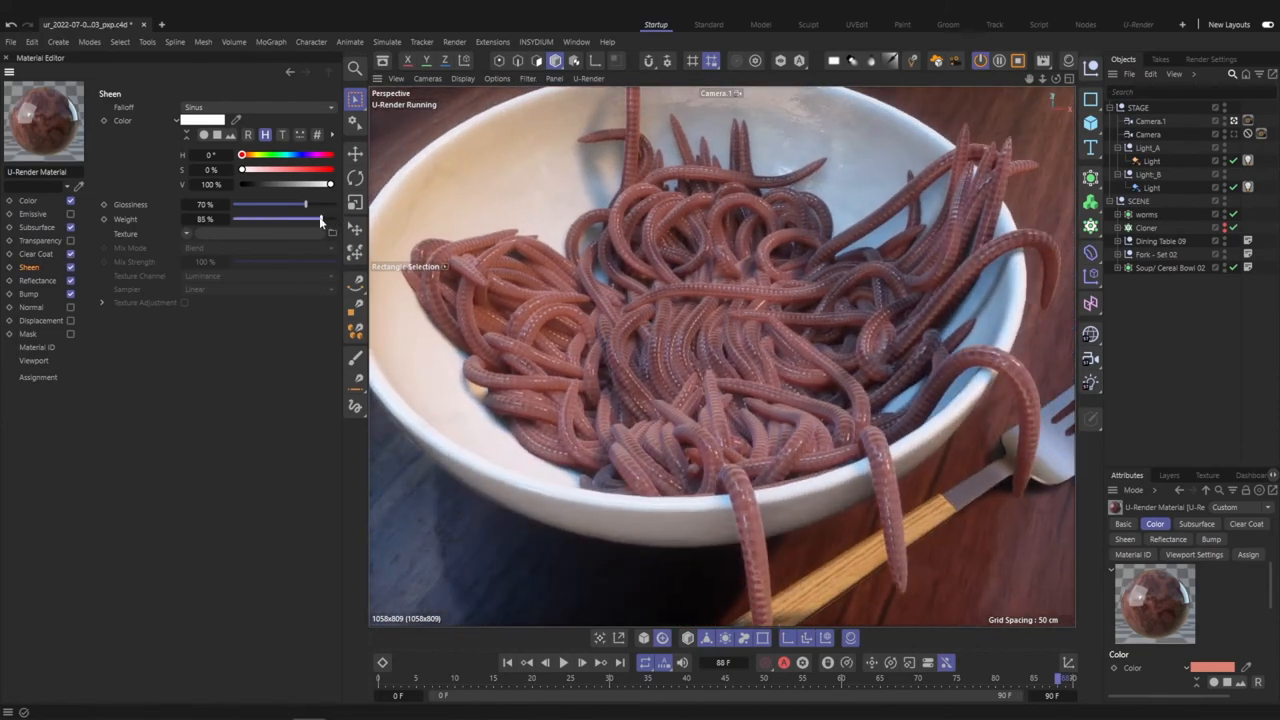
{"action": "left_click_drag", "start_coordinate": [304, 218], "coordinate": [232, 218]}
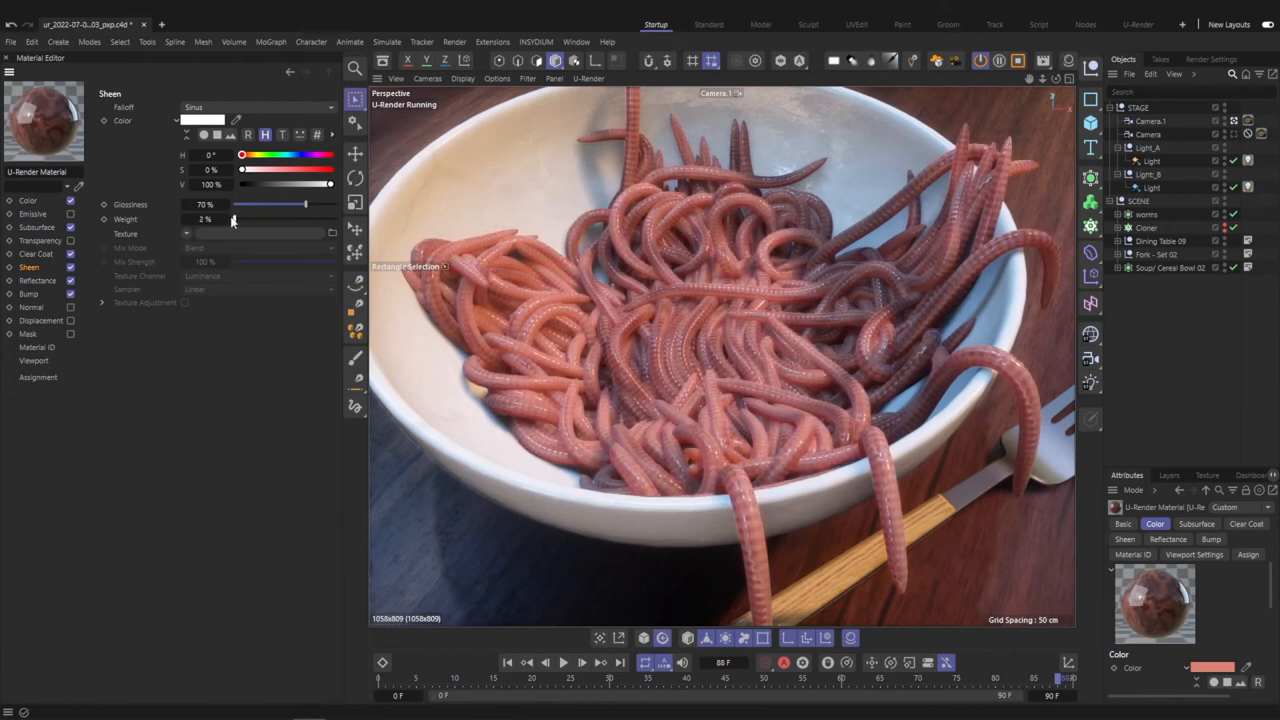
{"action": "left_click_drag", "start_coordinate": [212, 218], "coordinate": [244, 218]}
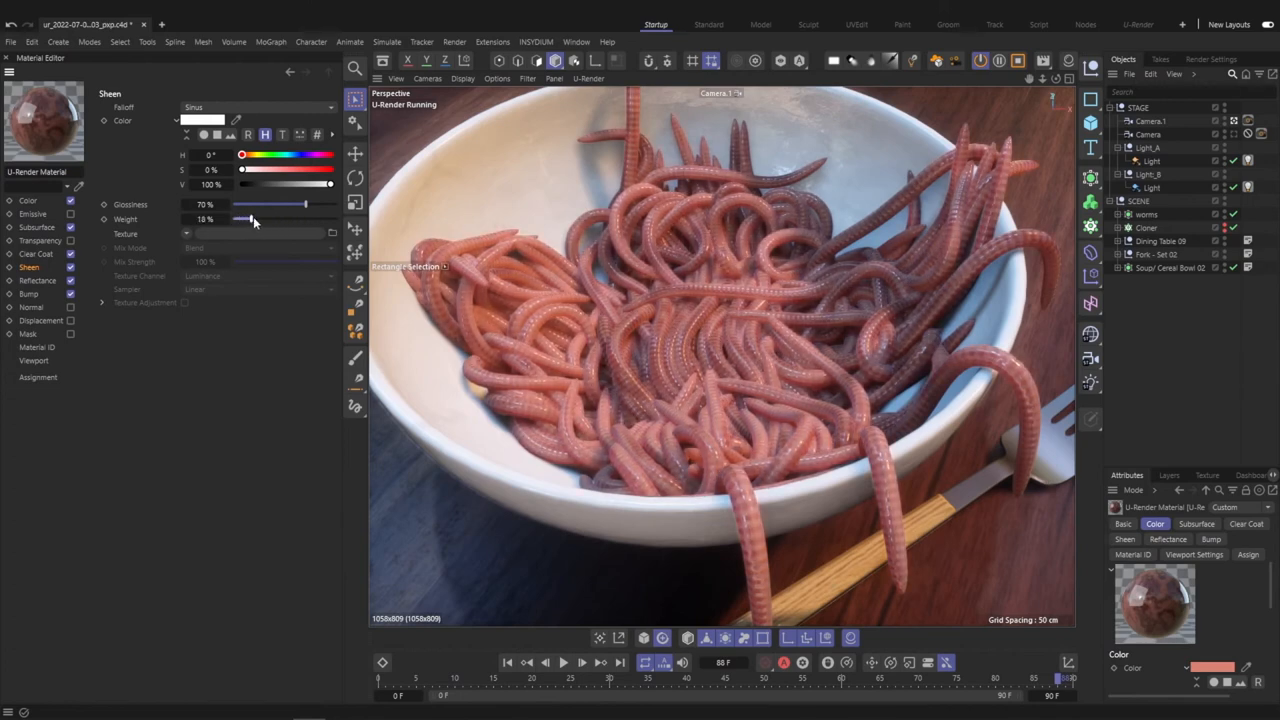
{"action": "left_click_drag", "start_coordinate": [244, 218], "coordinate": [248, 218]}
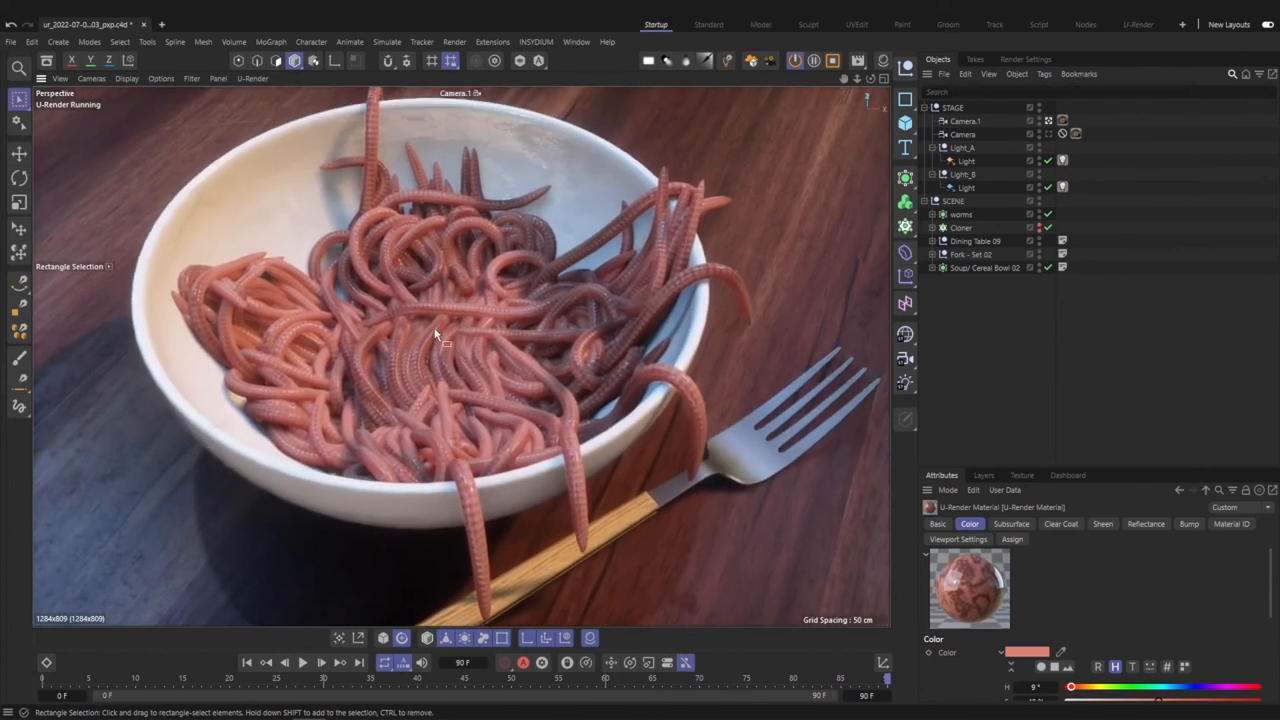
- In Render Settings > Environment, load a wood-interior HDR preset as the scene's global lighting
{"action": "left_click", "coordinate": [1024, 60]}
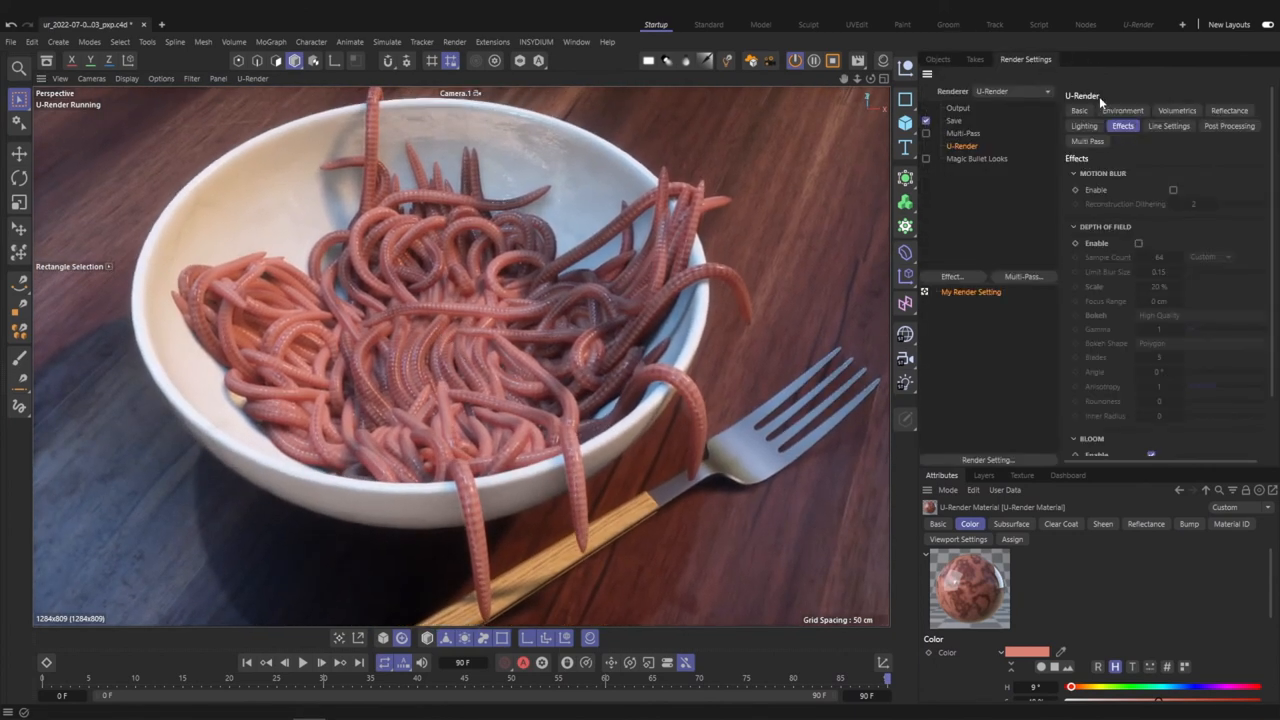
{"action": "left_click", "coordinate": [1122, 110]}
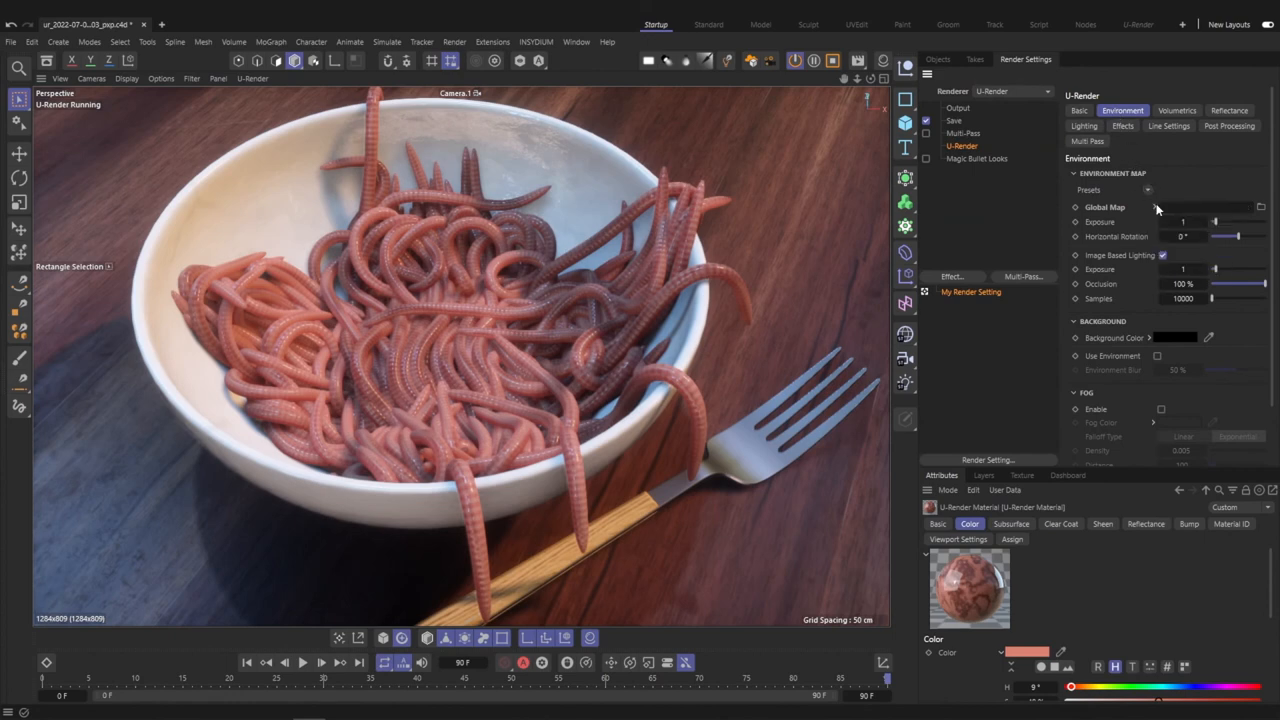
{"action": "left_click", "coordinate": [936, 60]}
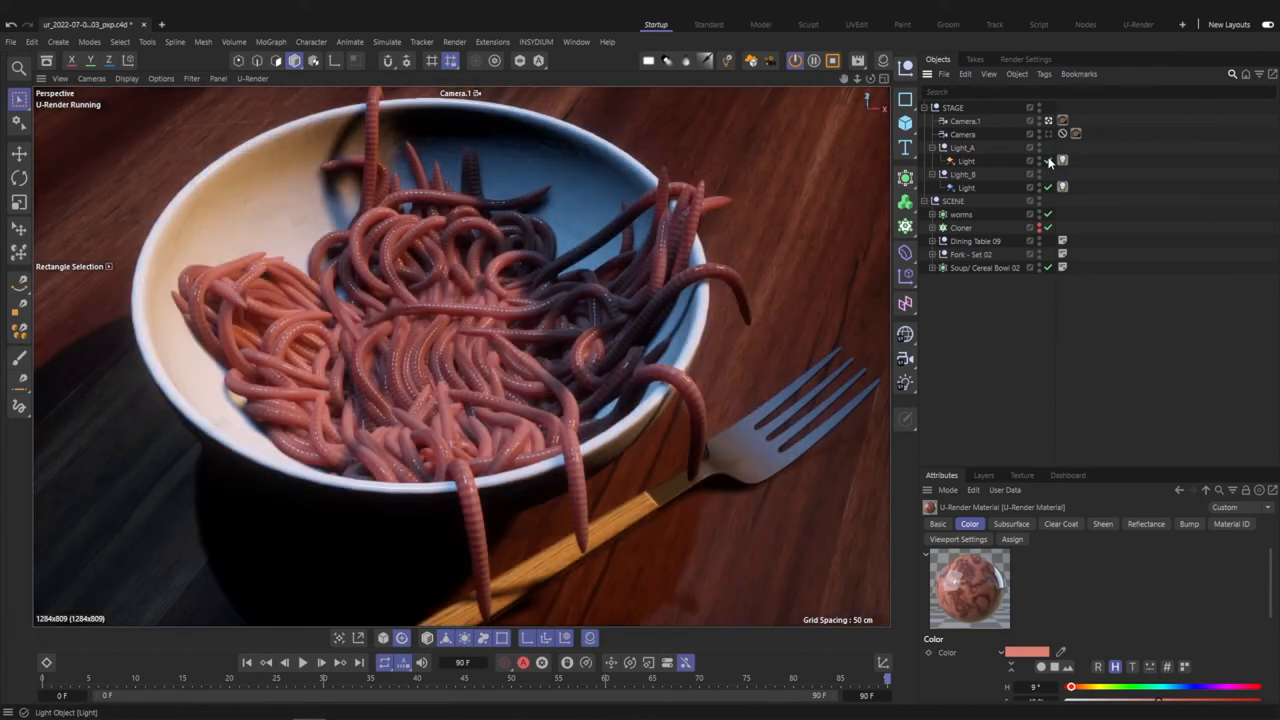
{"action": "left_click", "coordinate": [1024, 60]}
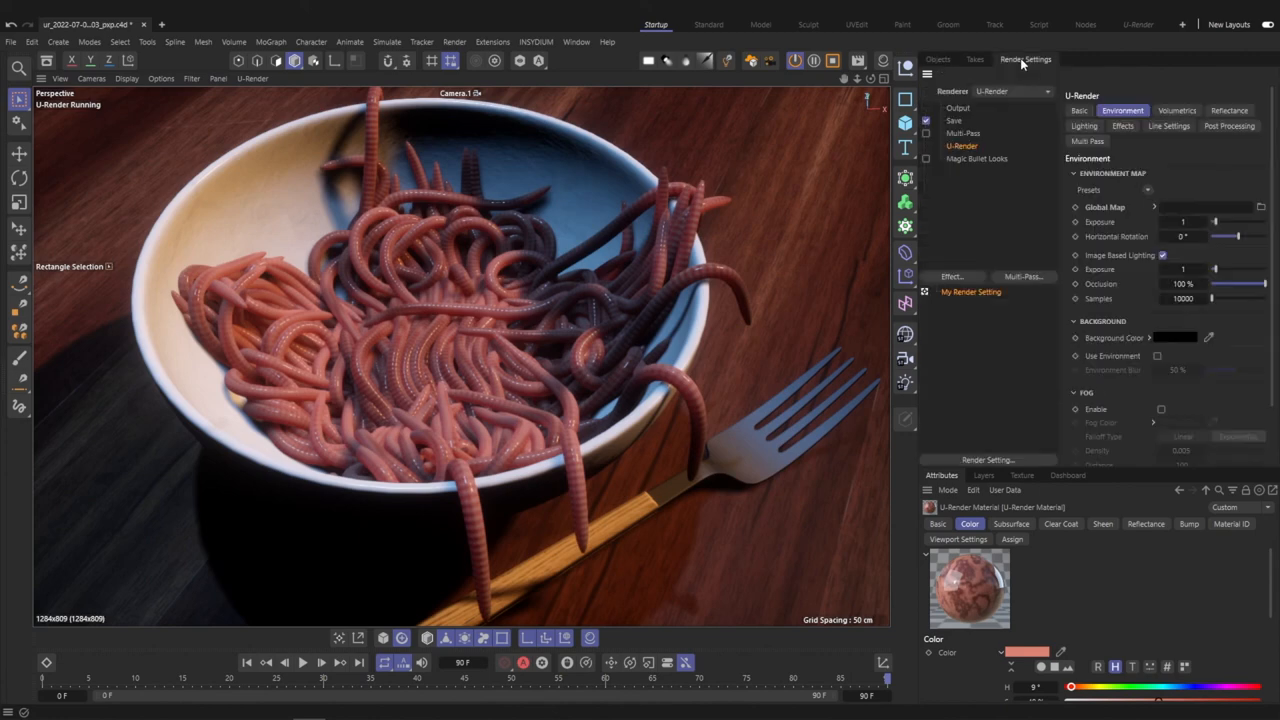
{"action": "left_click", "coordinate": [1148, 190]}
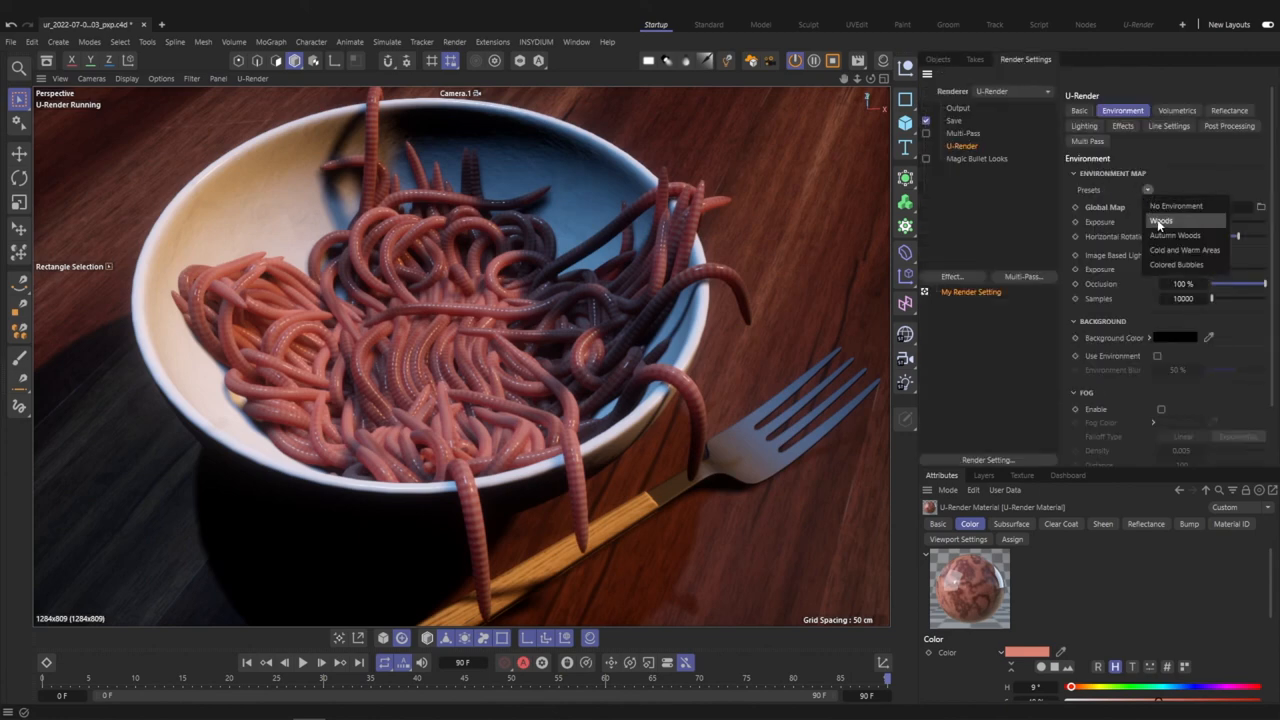
{"action": "left_click", "coordinate": [1162, 220]}
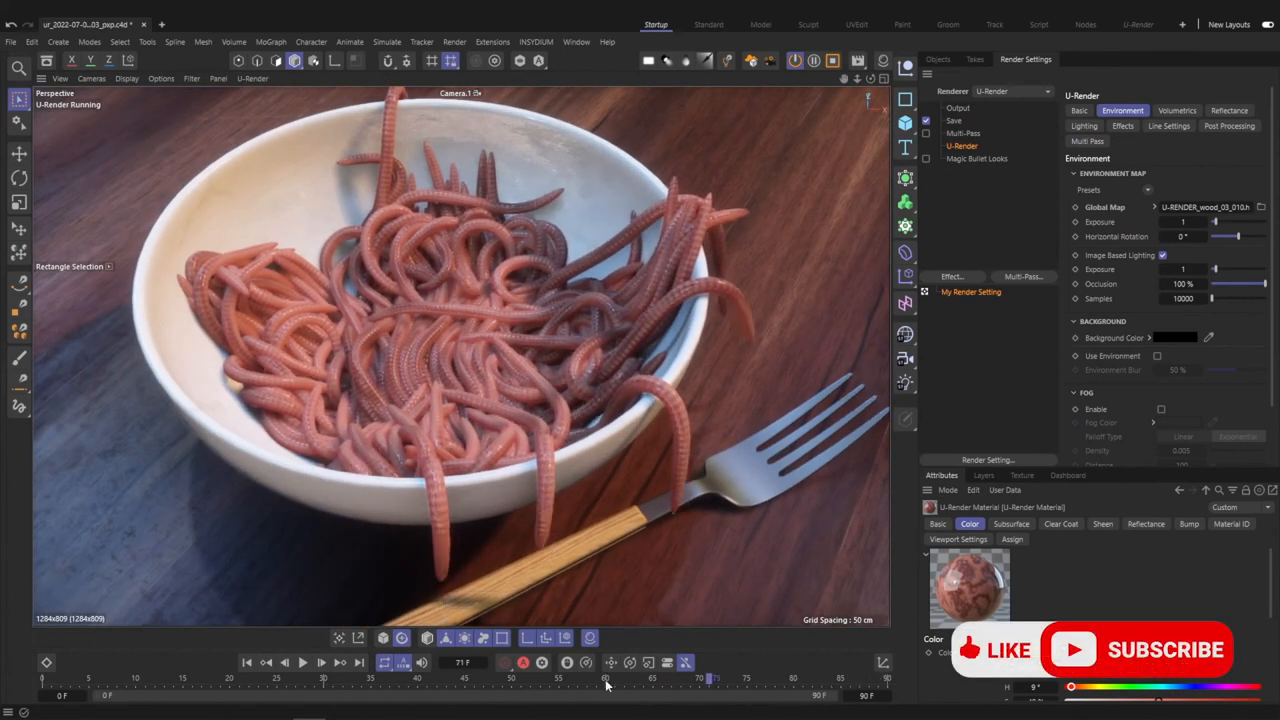
- Scrub the timeline playhead back to an earlier frame of the worm simulation
{"action": "left_click_drag", "start_coordinate": [604, 680], "coordinate": [336, 680]}
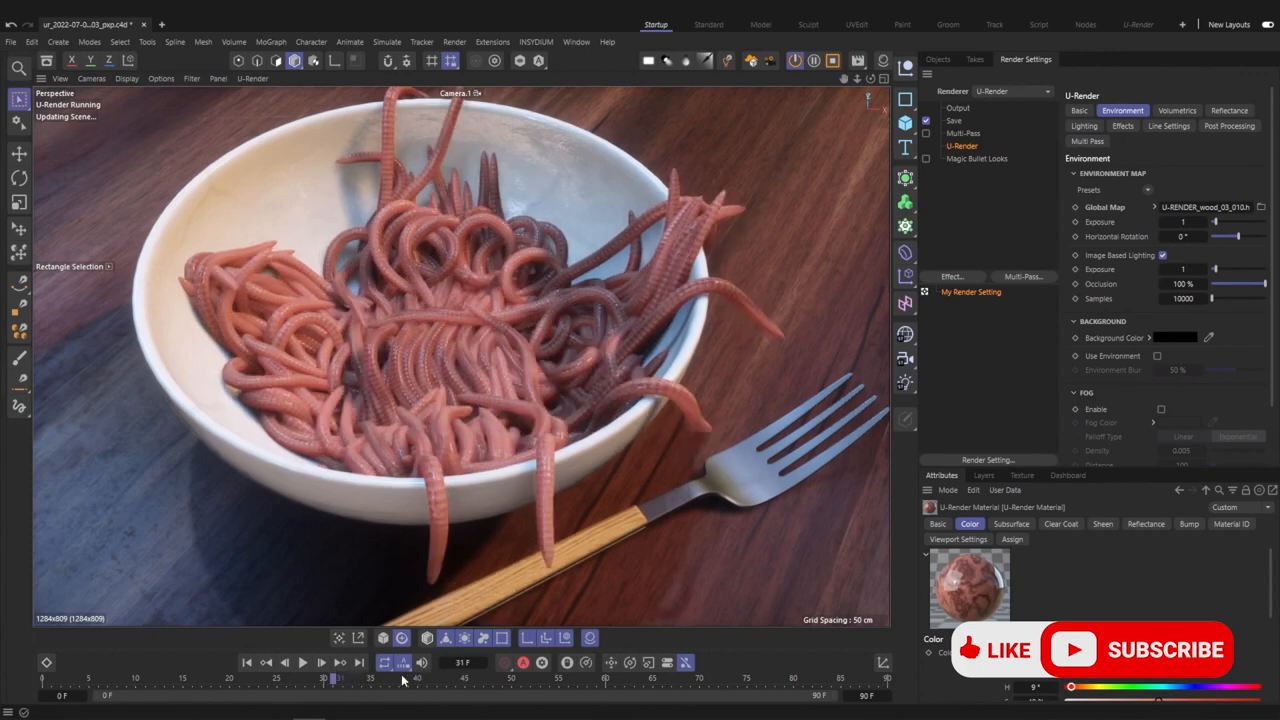